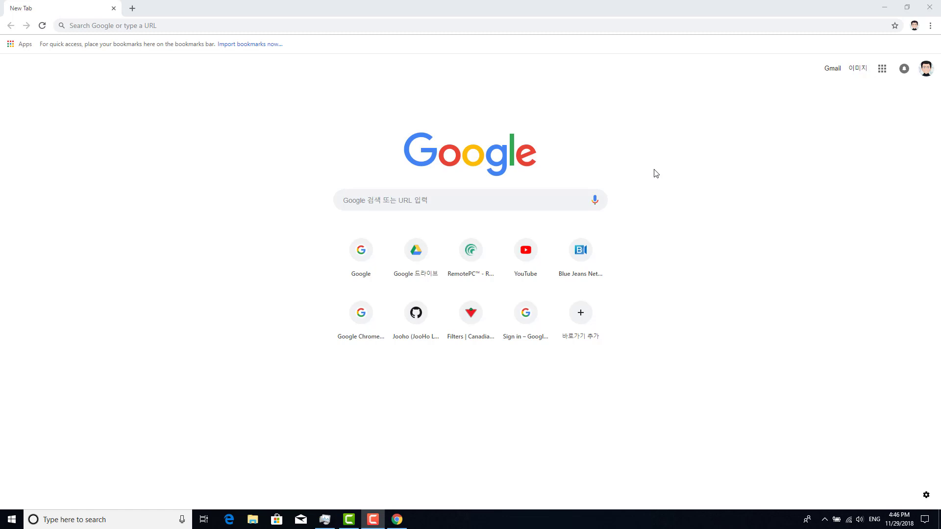
# Step: Search Google for 'visual studio download' and open the official Visual Studio downloads result
pyautogui.click(360, 26)
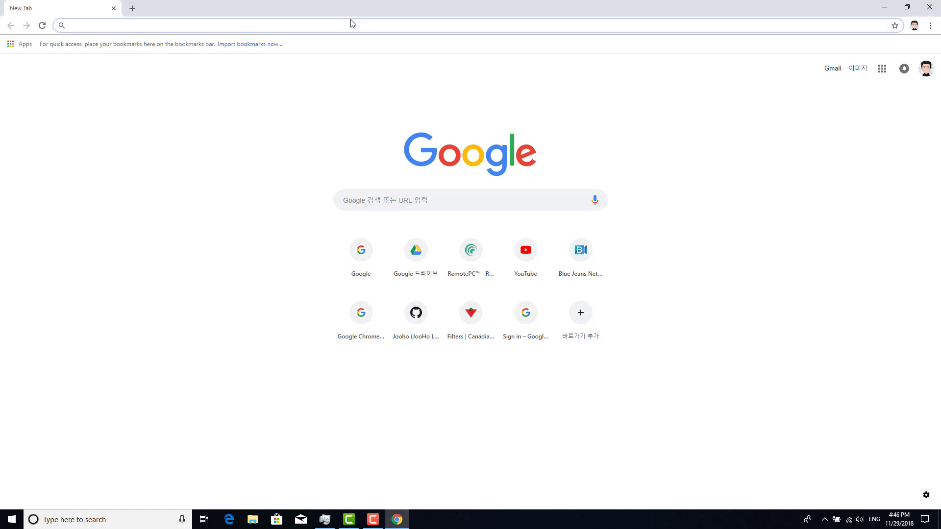
pyautogui.click(240, 25)
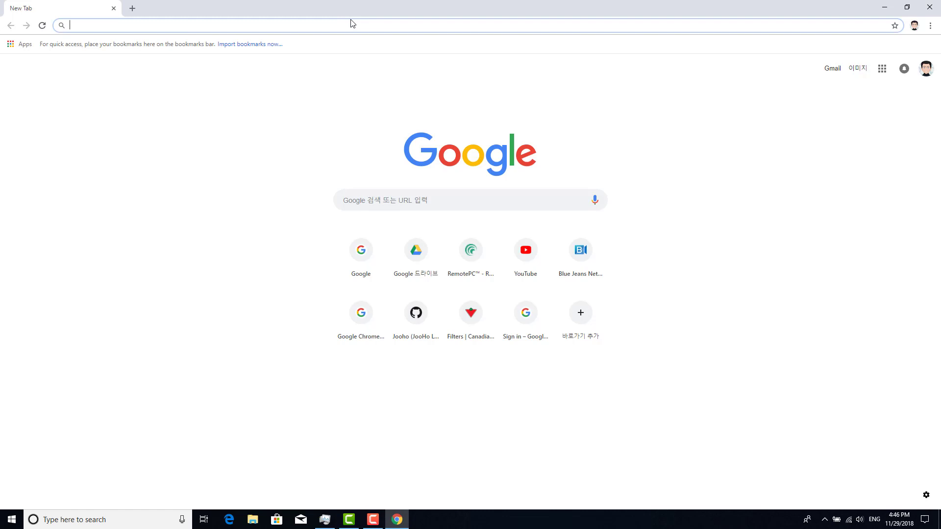
pyautogui.write('visual studio download')
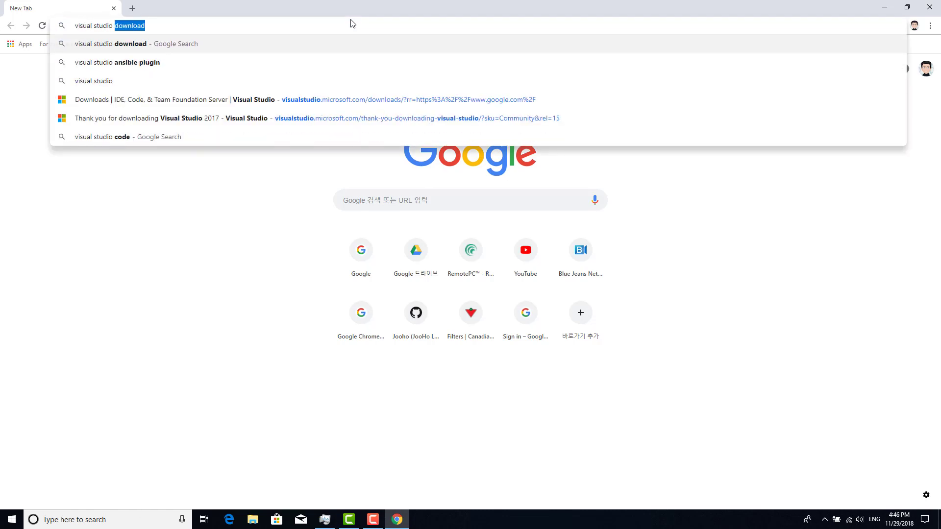
pyautogui.press('enter')
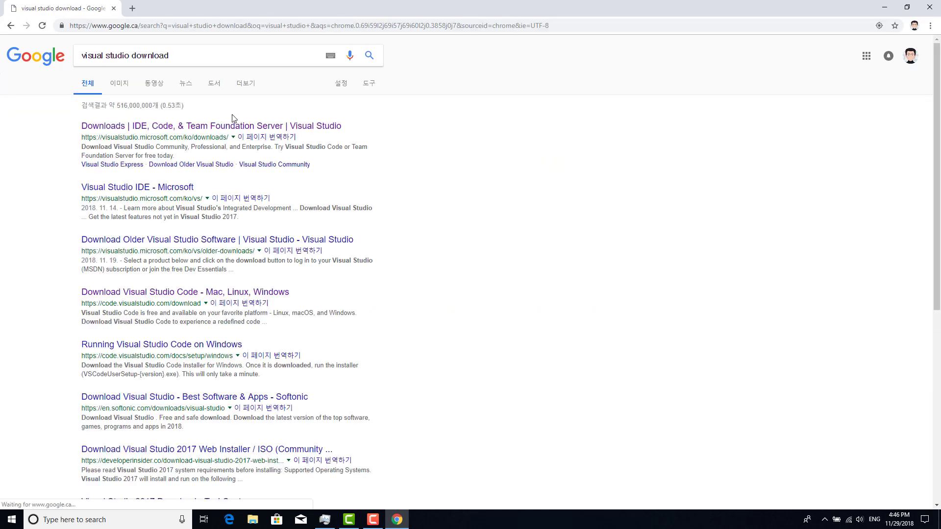
pyautogui.click(211, 125)
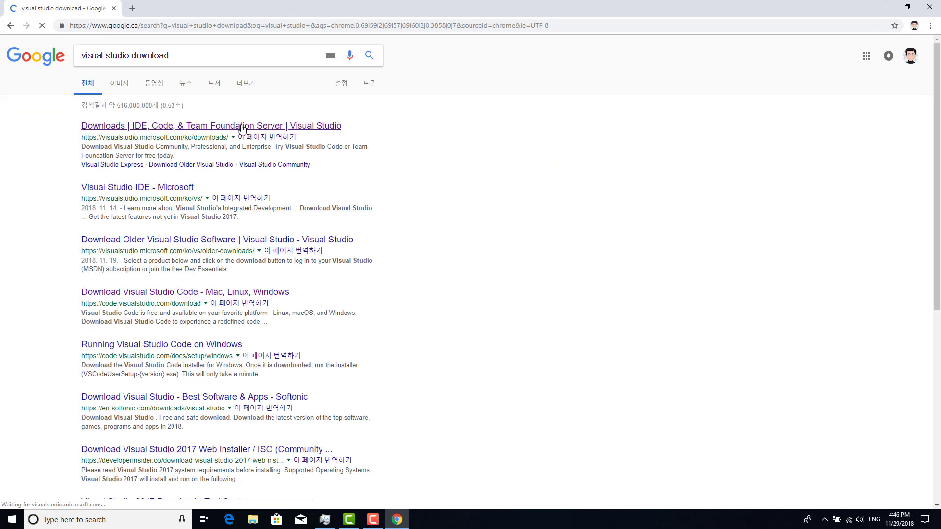
# Step: Download the Visual Studio Code installer for Windows via 'Free download' and review the Getting Started page
pyautogui.click(211, 127)
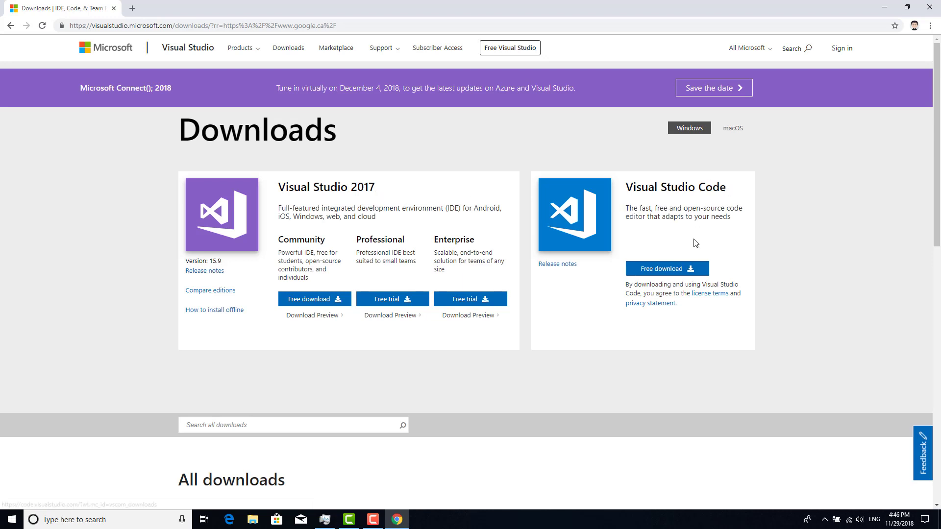
pyautogui.moveTo(668, 269)
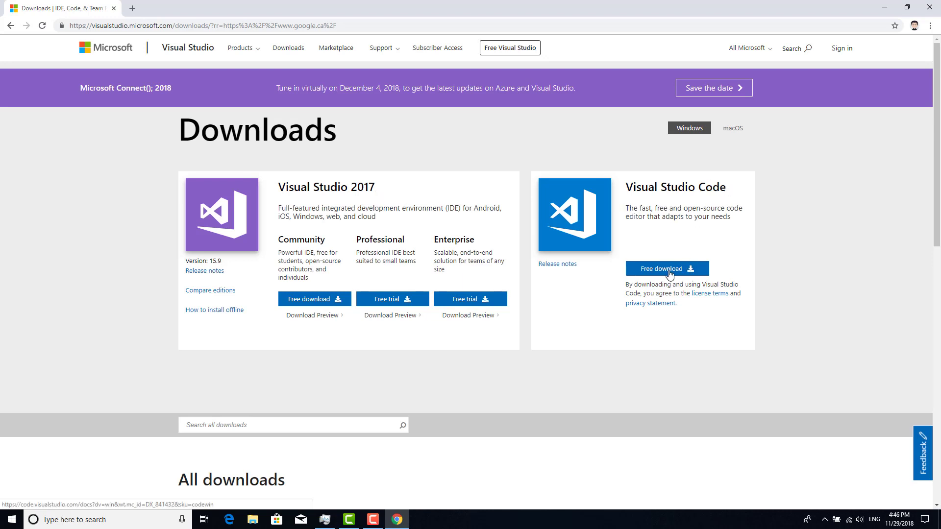
pyautogui.click(667, 269)
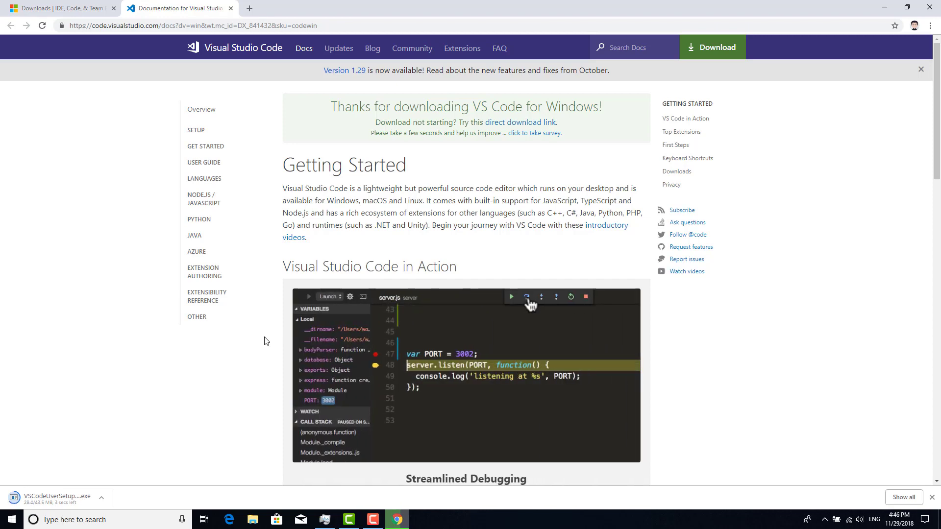
pyautogui.scroll(-3)
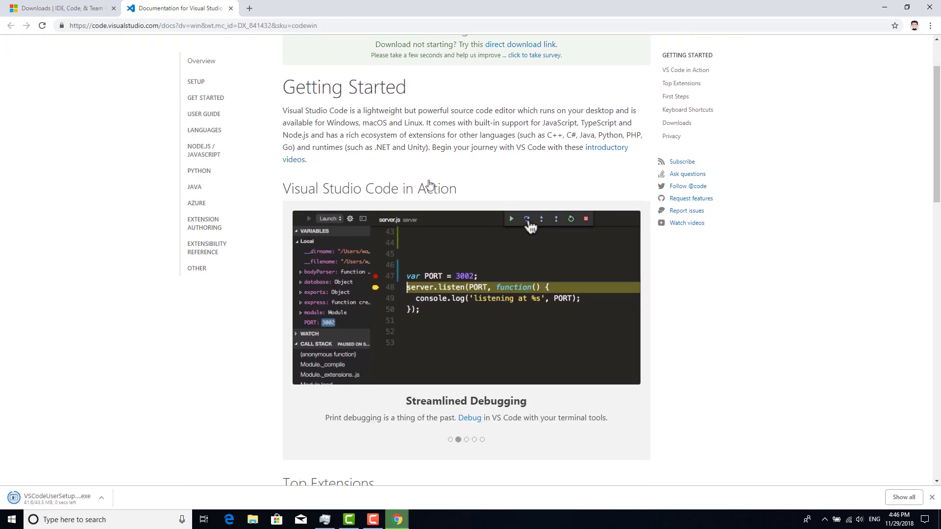
pyautogui.scroll(-3)
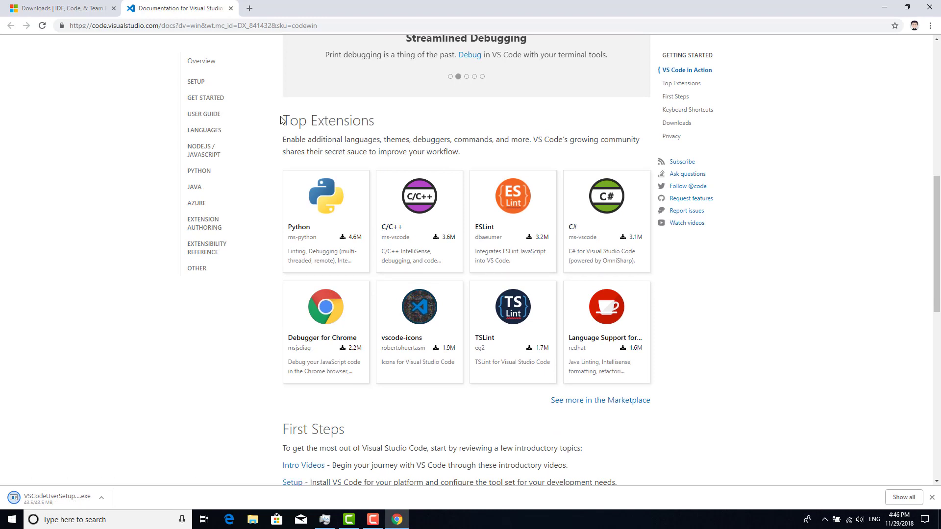
pyautogui.moveTo(362, 122)
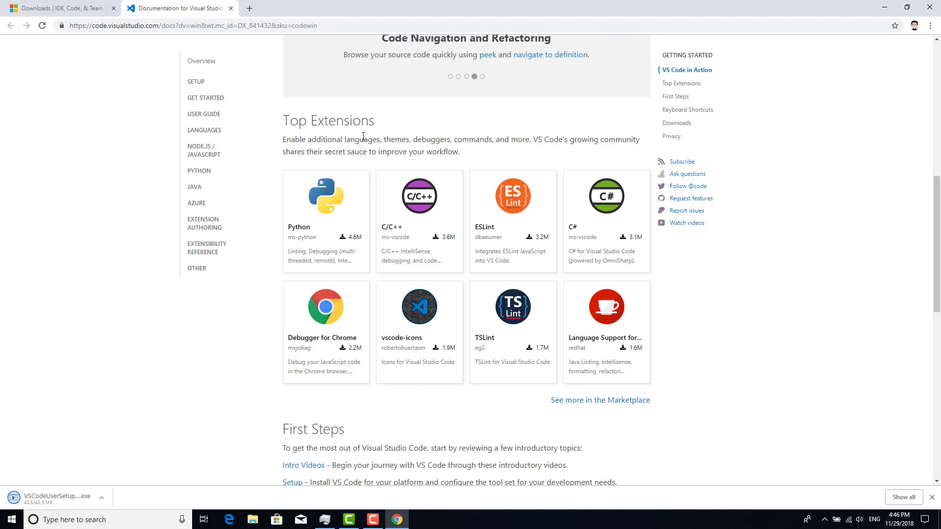
pyautogui.moveTo(316, 208)
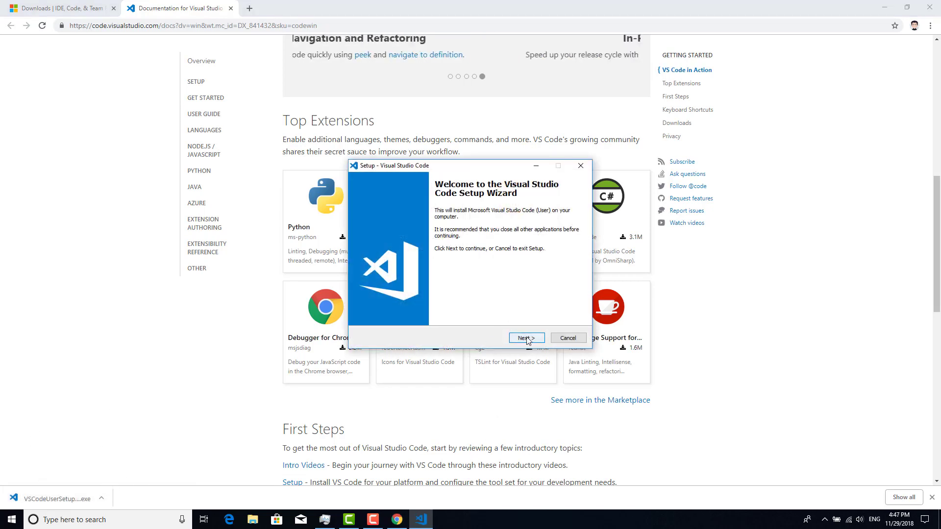
# Step: Accept the license, keep default folder, Start Menu and tasks, finish setup launching VS Code, and return to Chrome
pyautogui.click(526, 337)
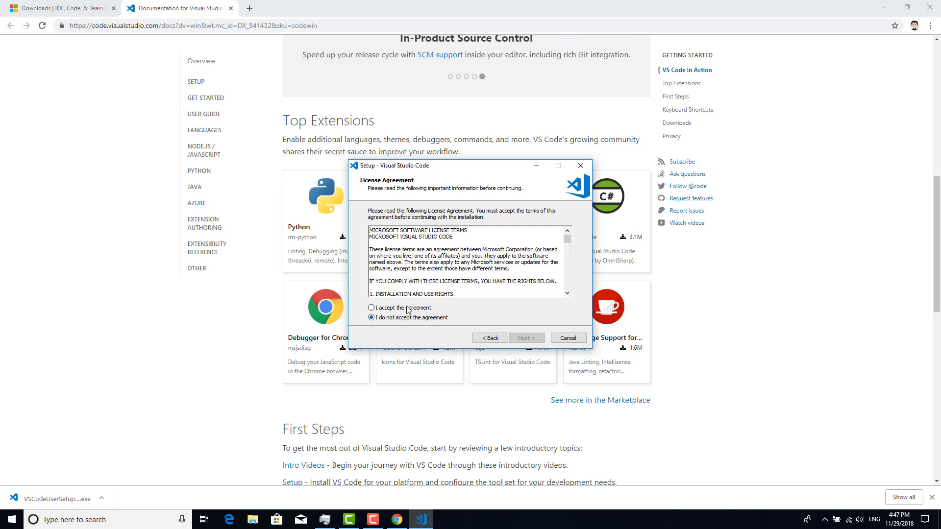
pyautogui.click(370, 307)
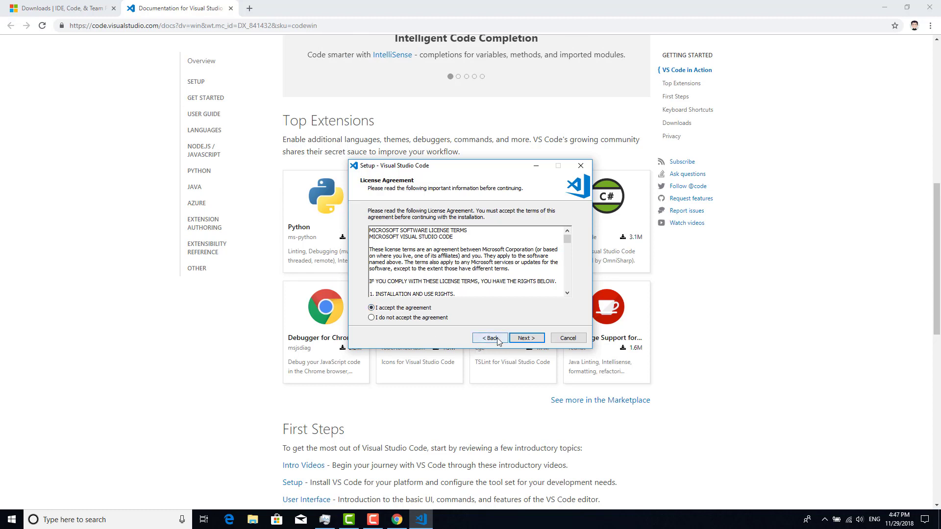
pyautogui.click(526, 337)
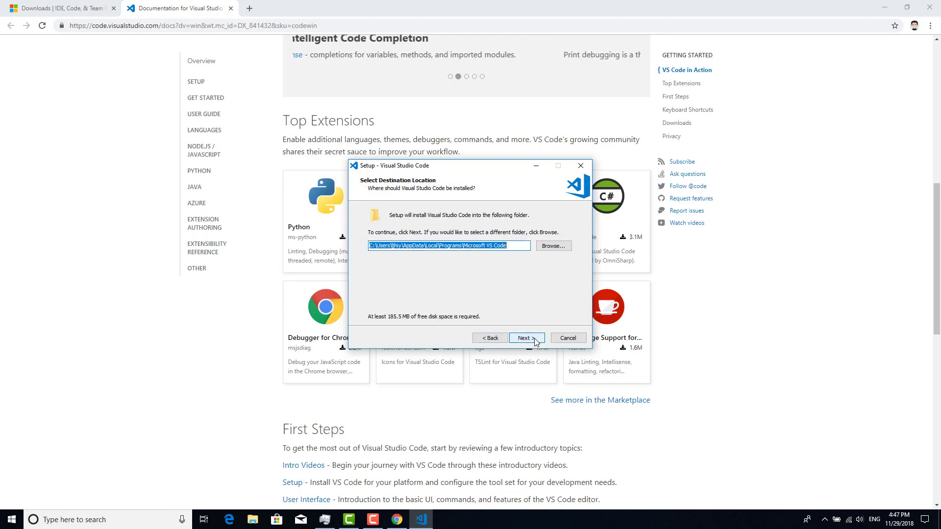
pyautogui.click(527, 338)
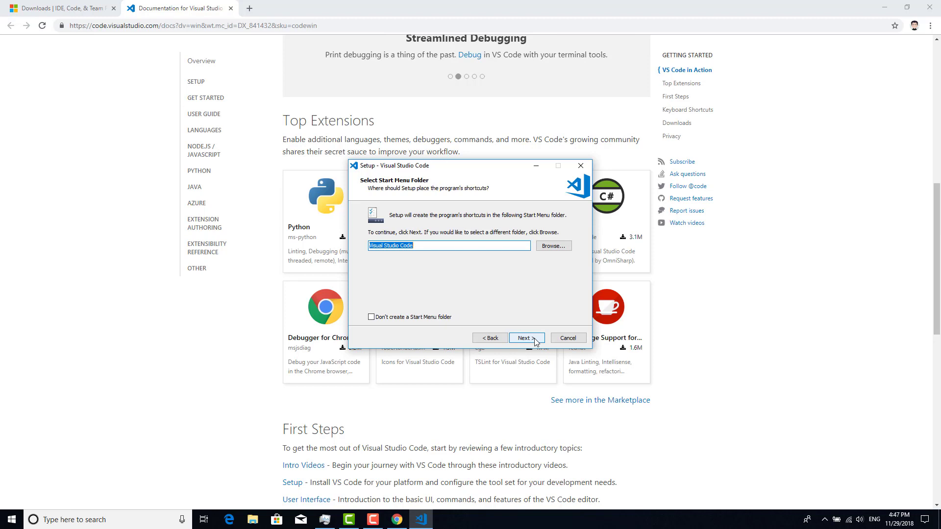
pyautogui.click(526, 338)
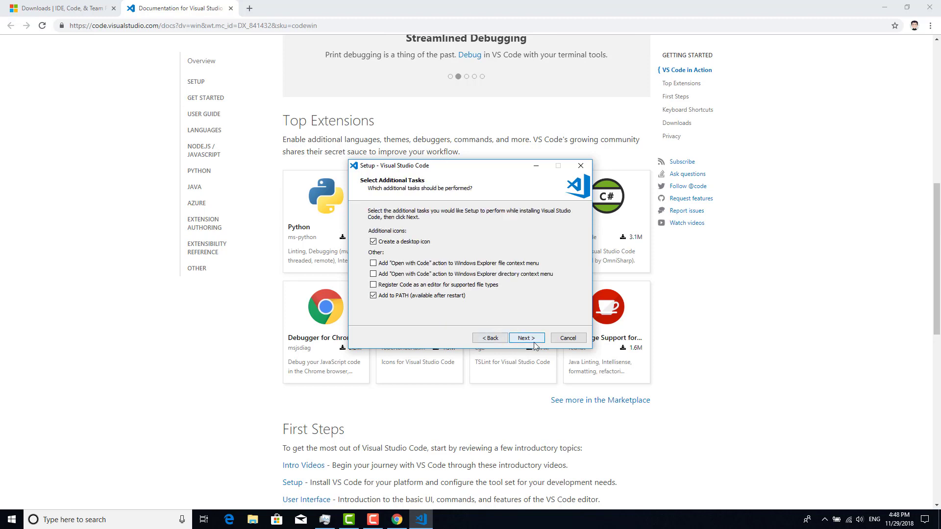
pyautogui.click(526, 338)
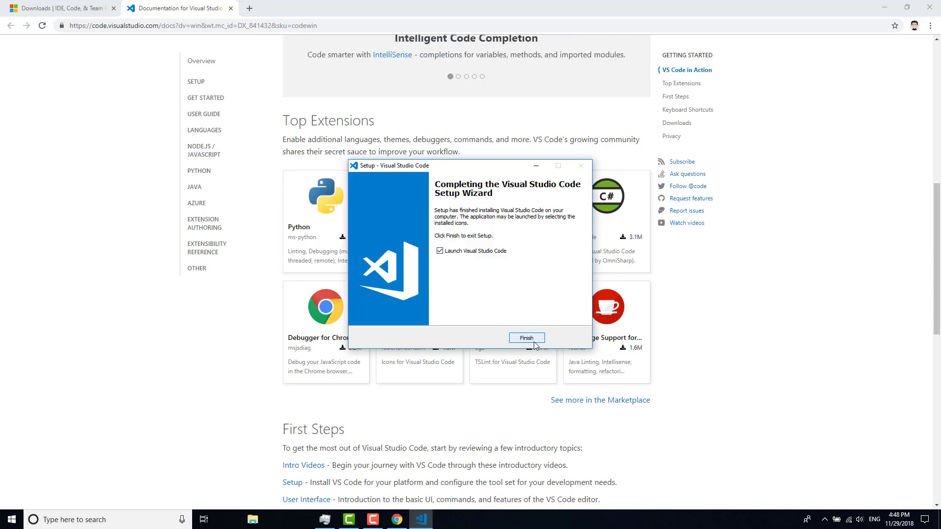
pyautogui.click(526, 338)
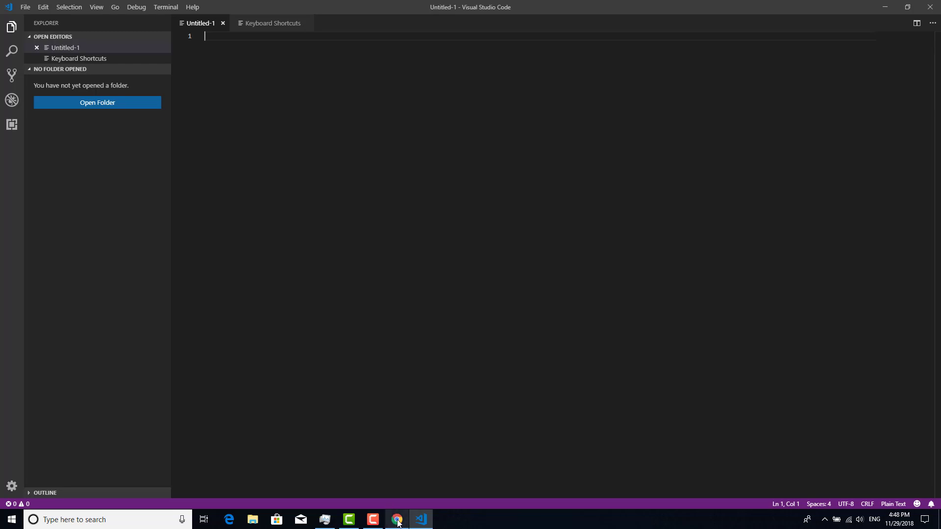
pyautogui.click(396, 519)
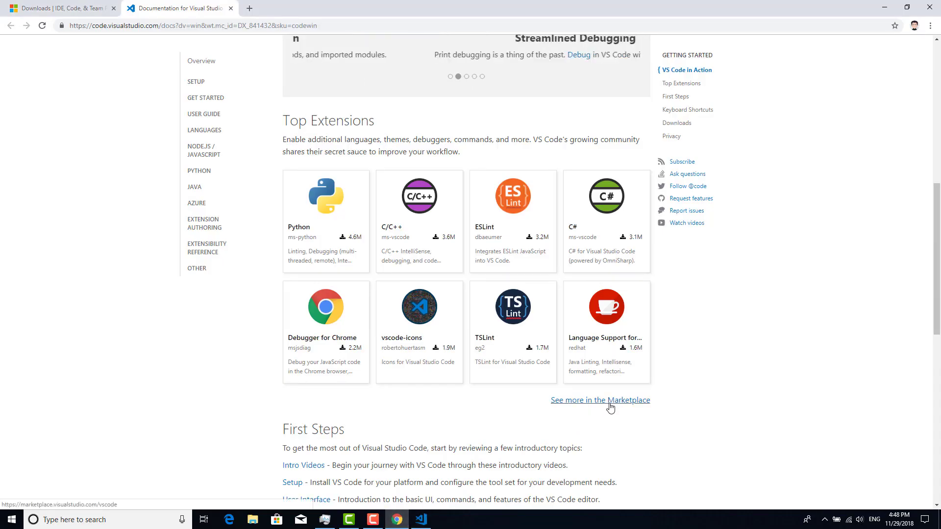
# Step: Search the Visual Studio Marketplace for 'ansible' and open Microsoft's Ansible extension page
pyautogui.click(600, 400)
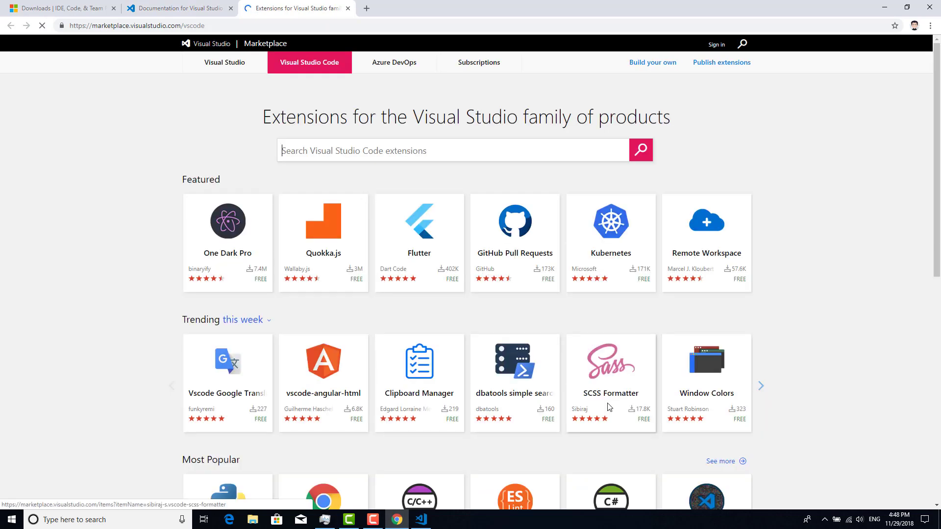
pyautogui.click(390, 150)
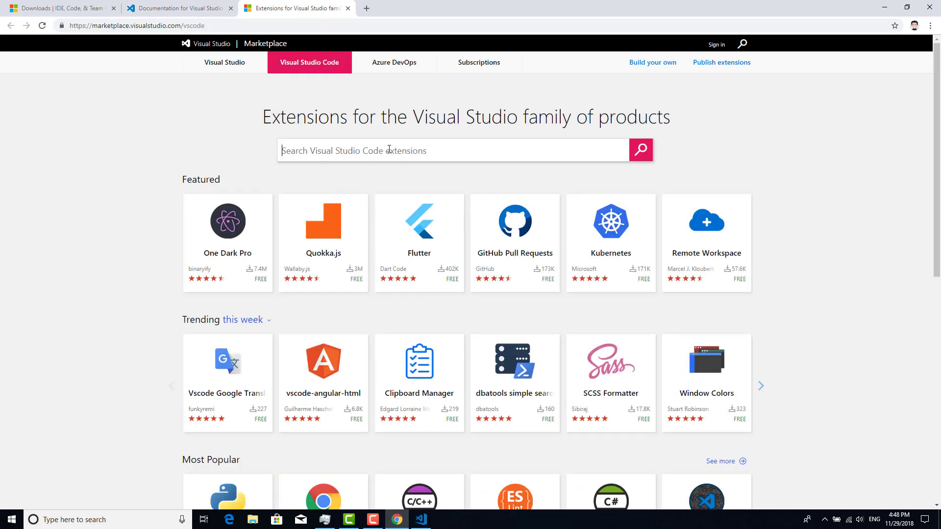
pyautogui.write('ansible')
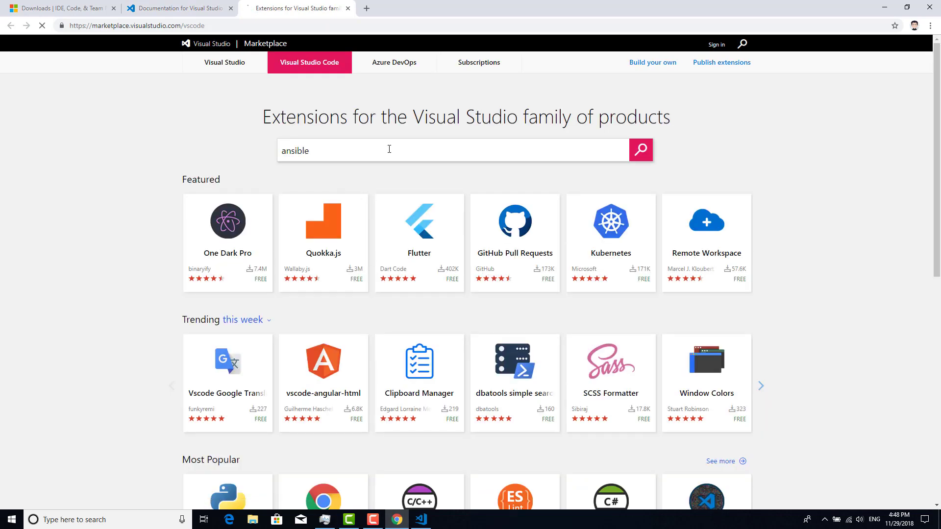
pyautogui.click(640, 150)
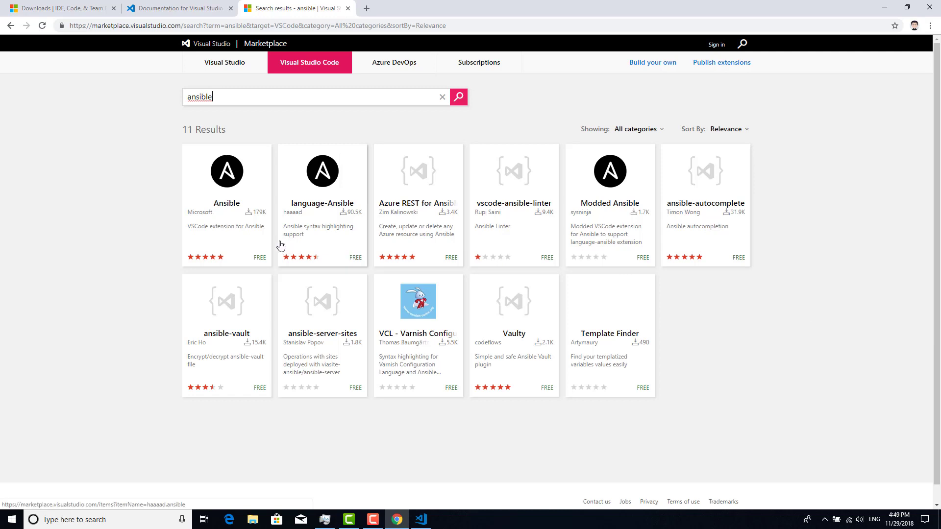
pyautogui.moveTo(188, 218)
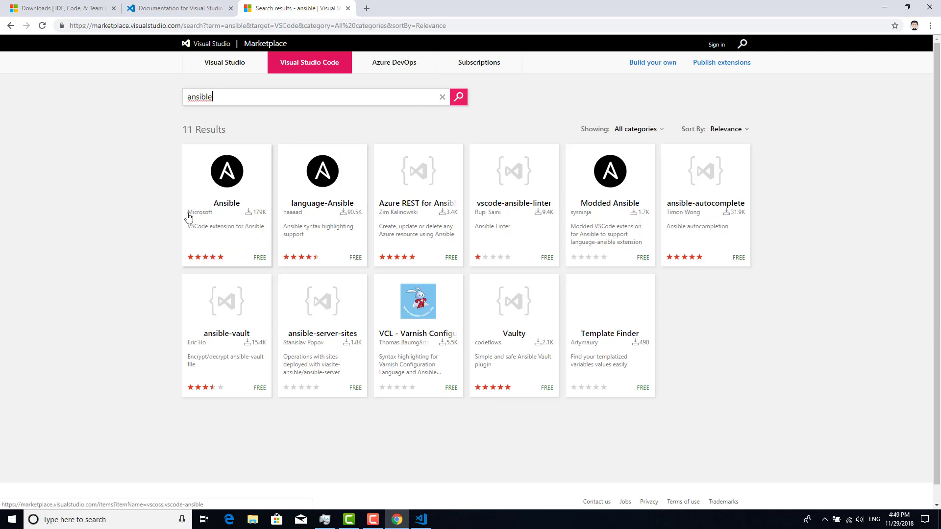
pyautogui.moveTo(226, 186)
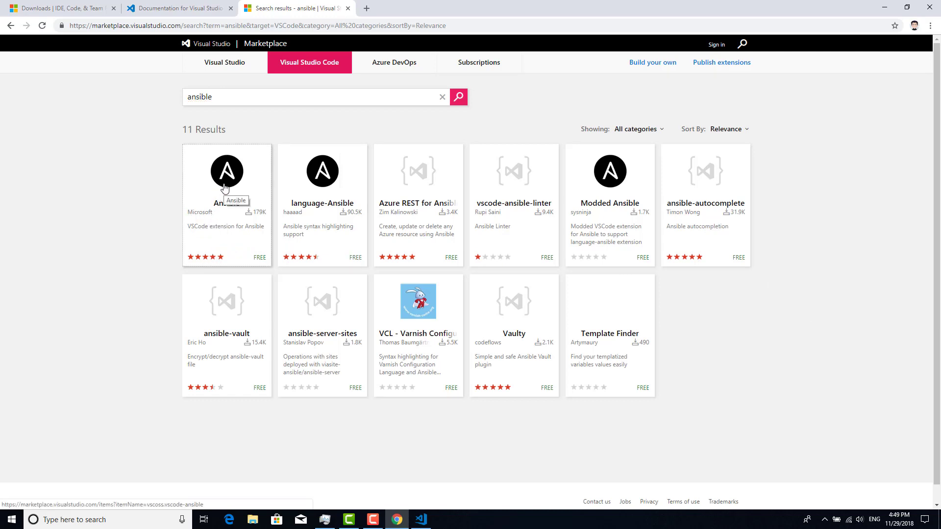
pyautogui.click(227, 170)
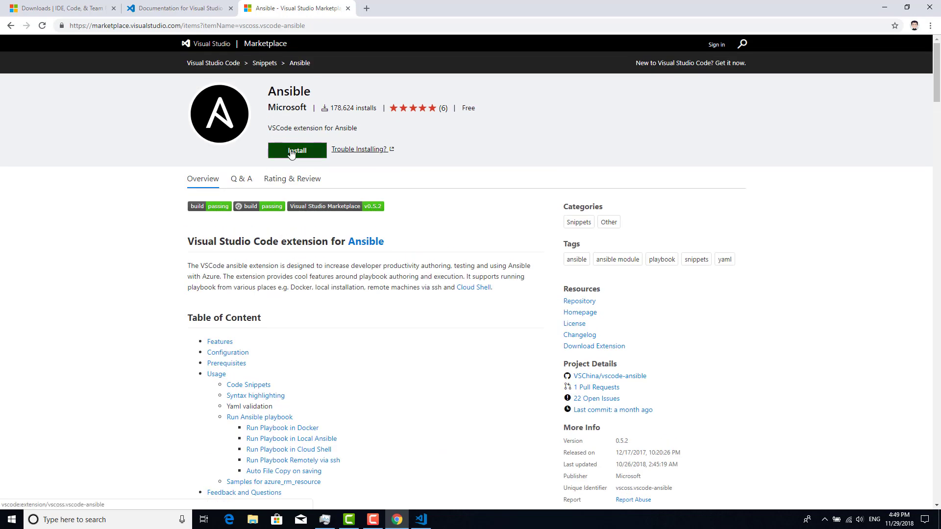
# Step: Install the Ansible extension from the Marketplace, always opening such links in Visual Studio Code
pyautogui.click(296, 150)
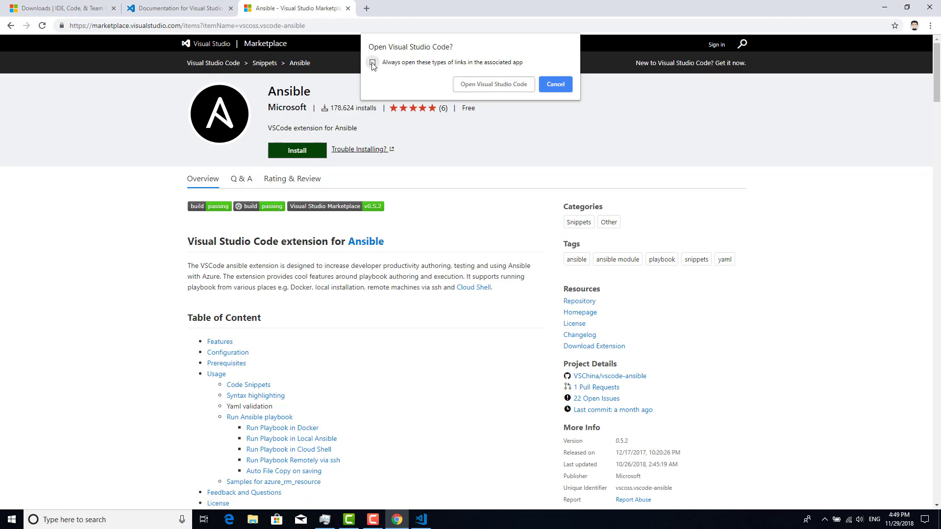
pyautogui.click(373, 63)
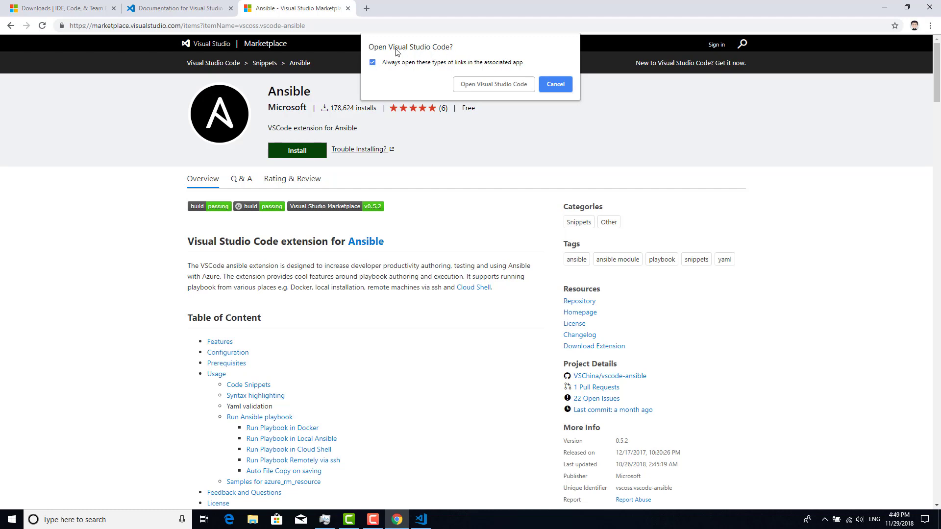
pyautogui.moveTo(421, 52)
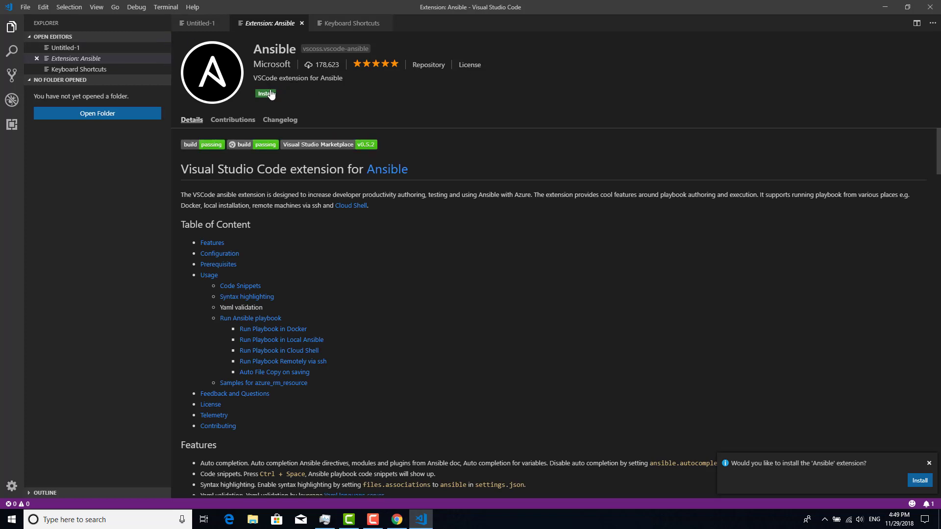
pyautogui.moveTo(266, 95)
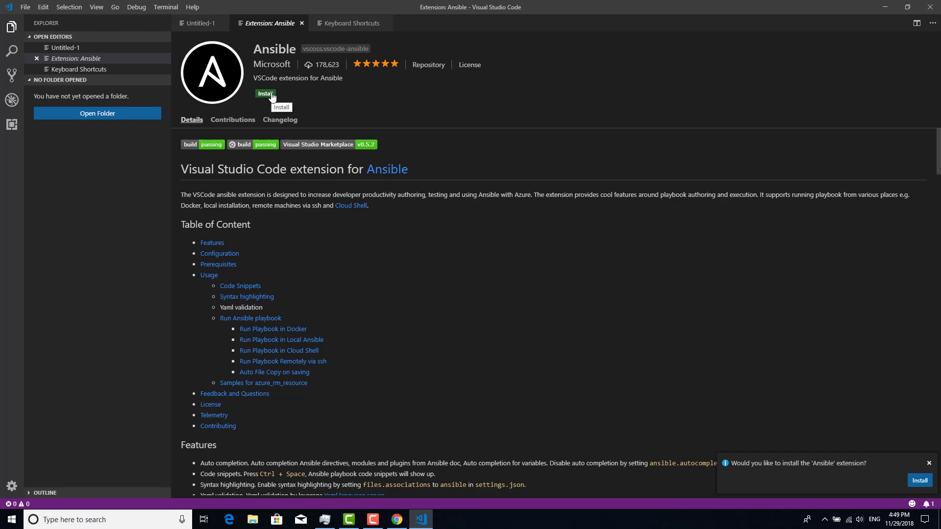
# Step: Install Microsoft's Ansible extension from its page inside Visual Studio Code
pyautogui.click(266, 94)
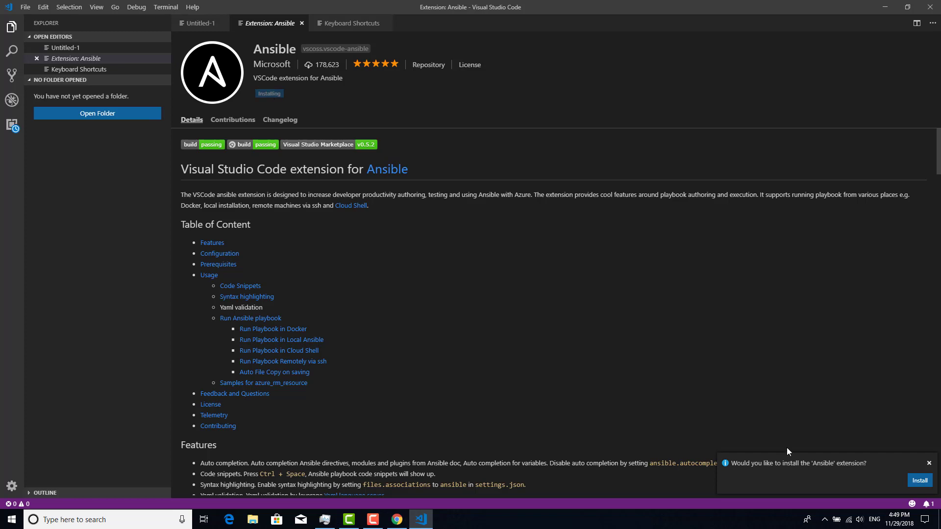
pyautogui.moveTo(866, 500)
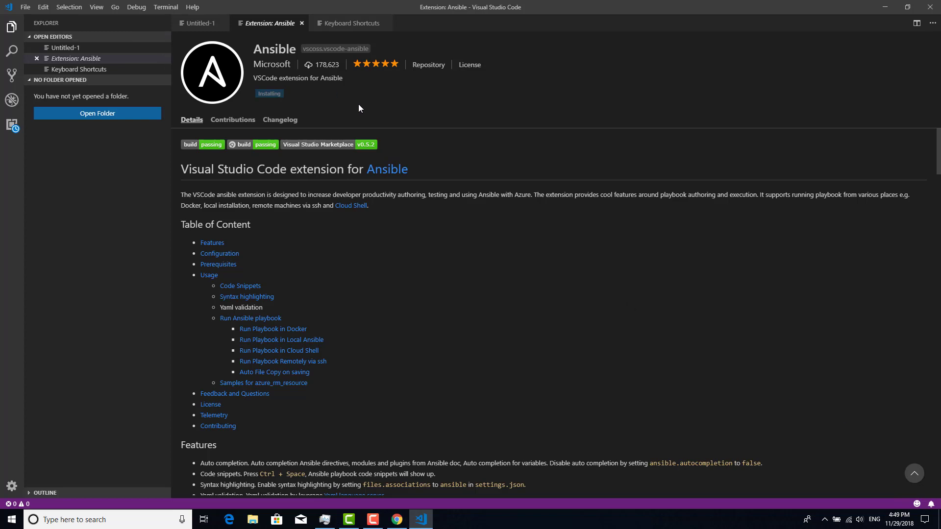
pyautogui.moveTo(141, 47)
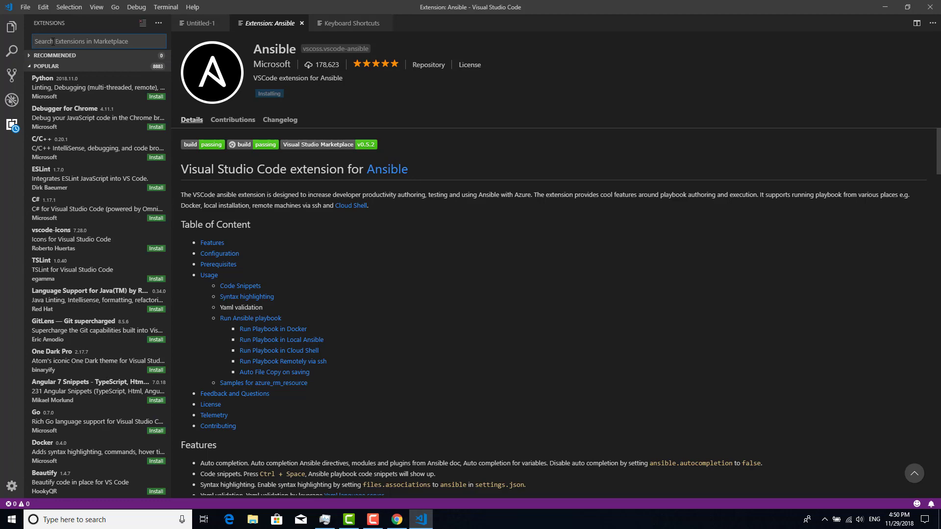
# Step: Filter the Extensions view to 'ansible' and open Microsoft's Ansible extension details
pyautogui.write('ansible')
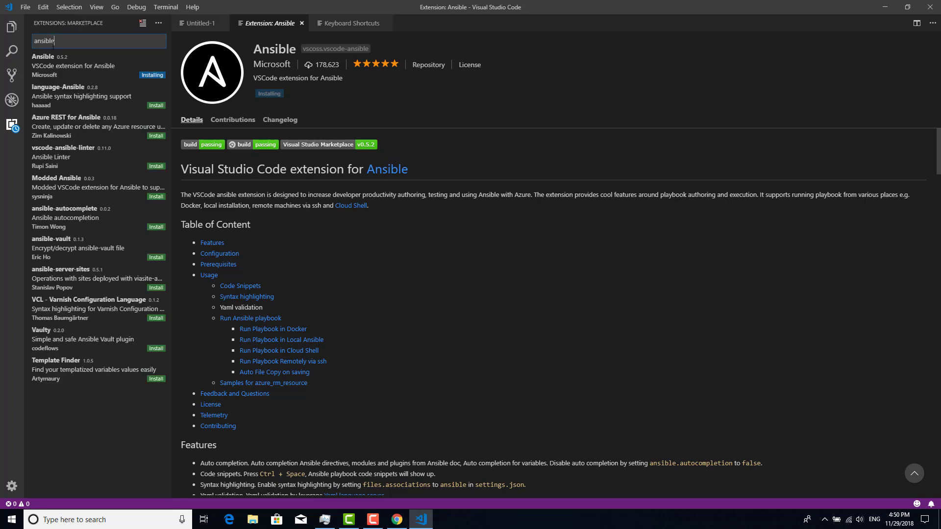
pyautogui.click(72, 65)
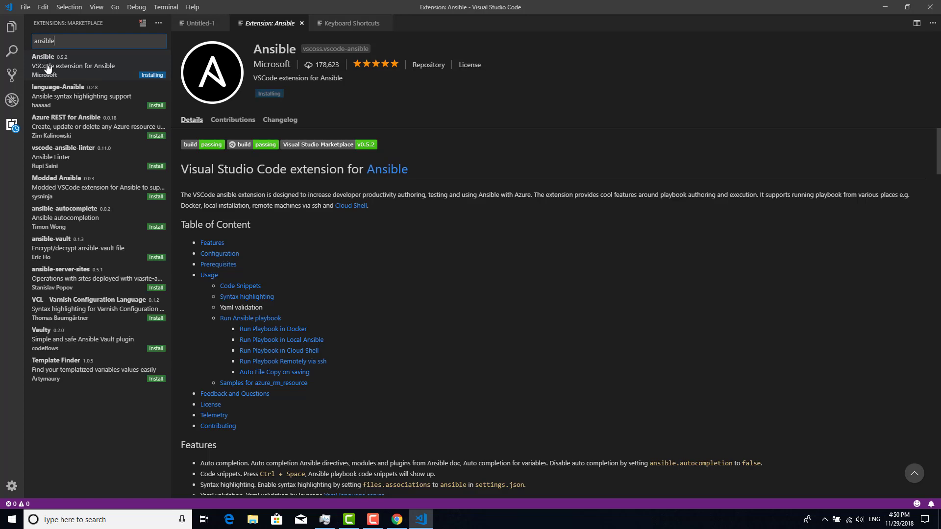
pyautogui.moveTo(90, 99)
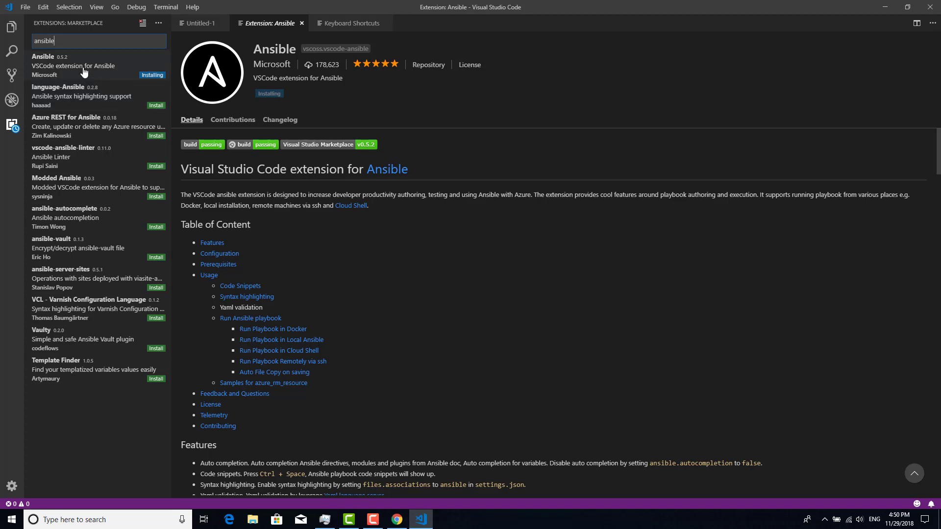
pyautogui.click(91, 65)
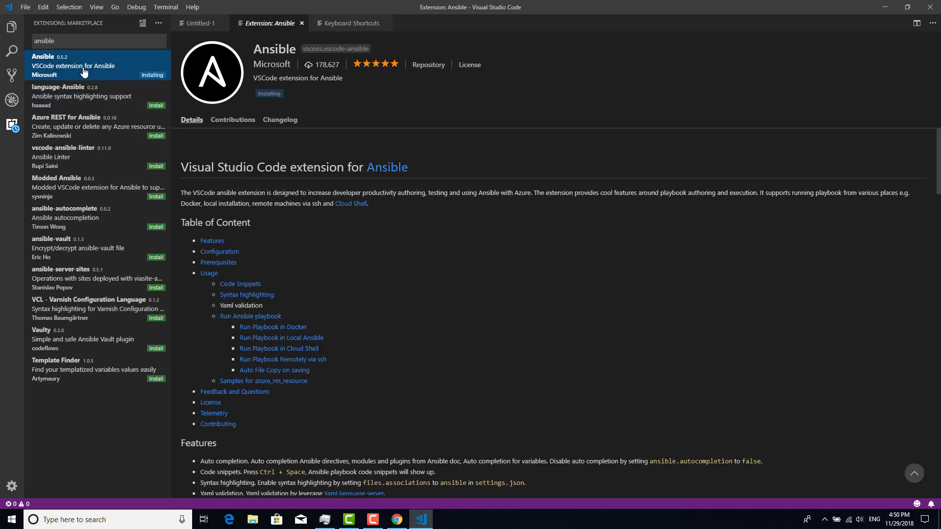
# Step: Copy the README's "**/*.yml": "ansible" file association line while the extension installs
pyautogui.scroll(-3)
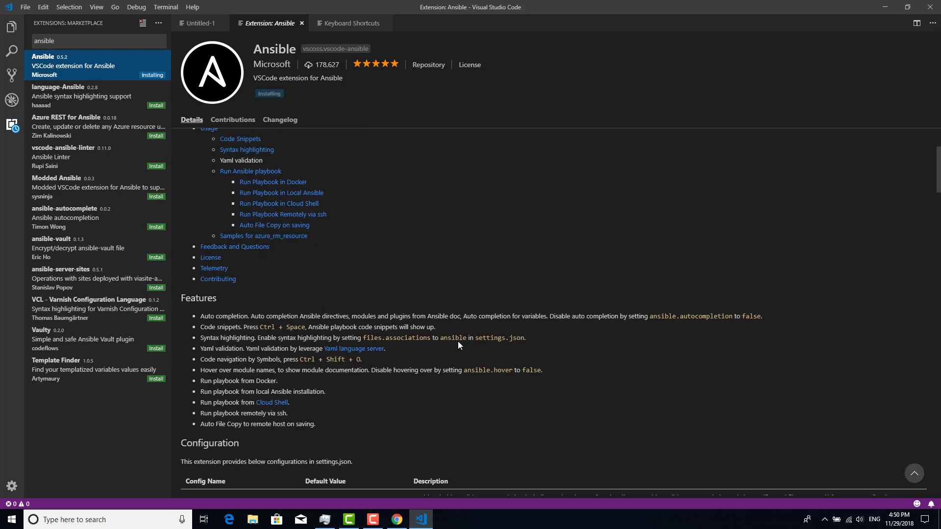
pyautogui.scroll(-3)
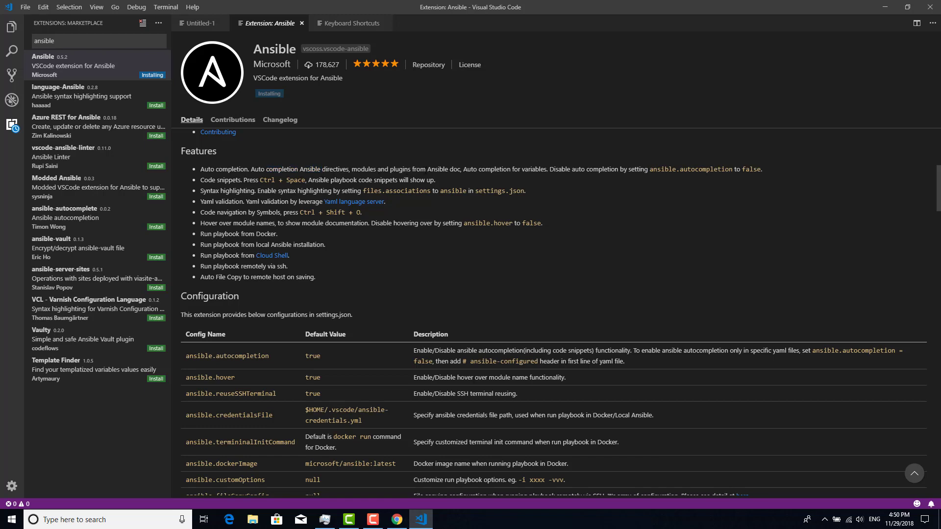
pyautogui.doubleClick(442, 169)
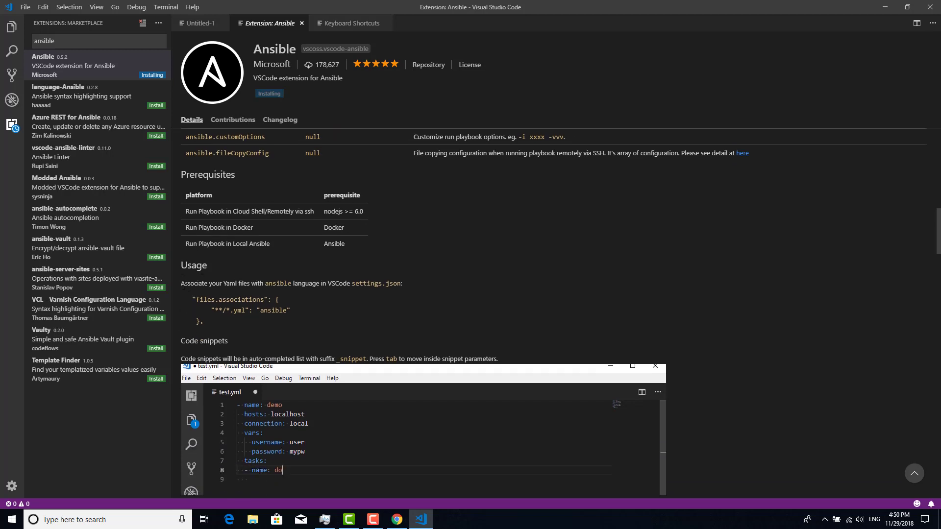
pyautogui.write('cker login')
pyautogui.click(448, 479)
pyautogui.write('docker_lg')
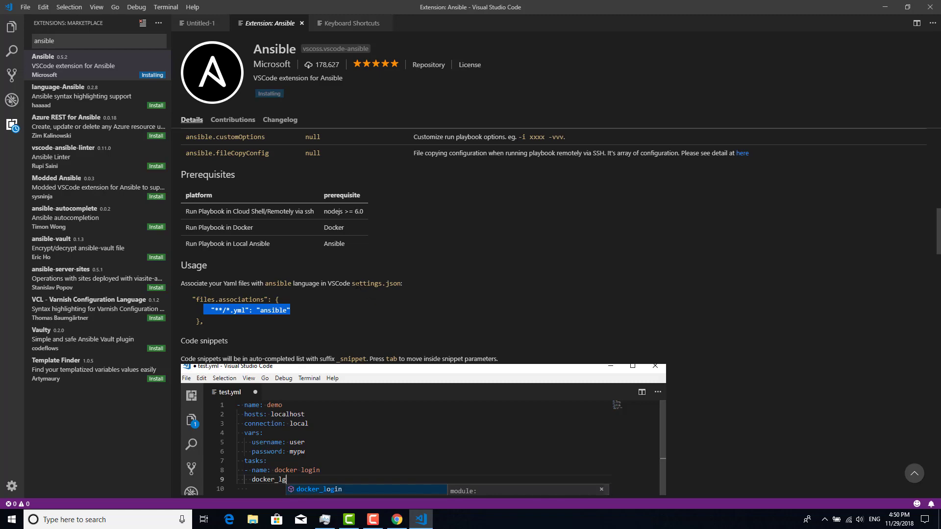
pyautogui.press('Tab')
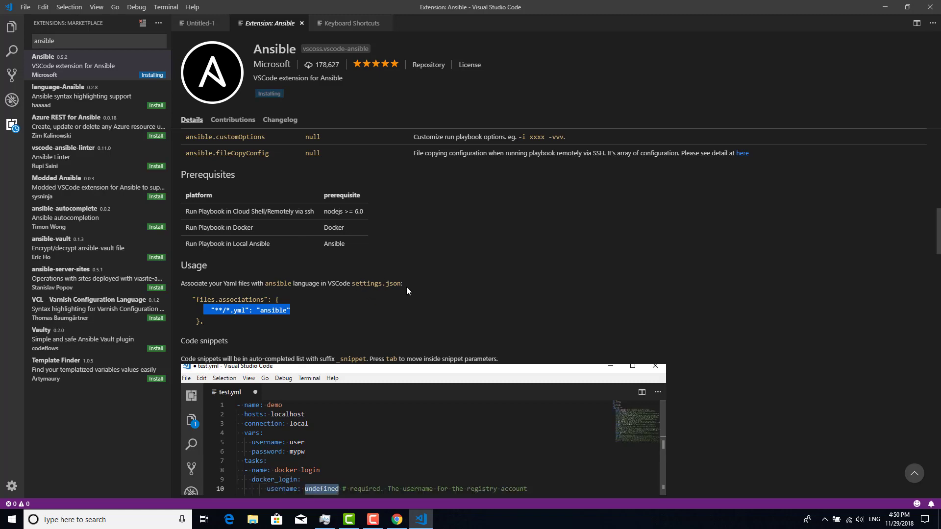
pyautogui.rightClick(221, 233)
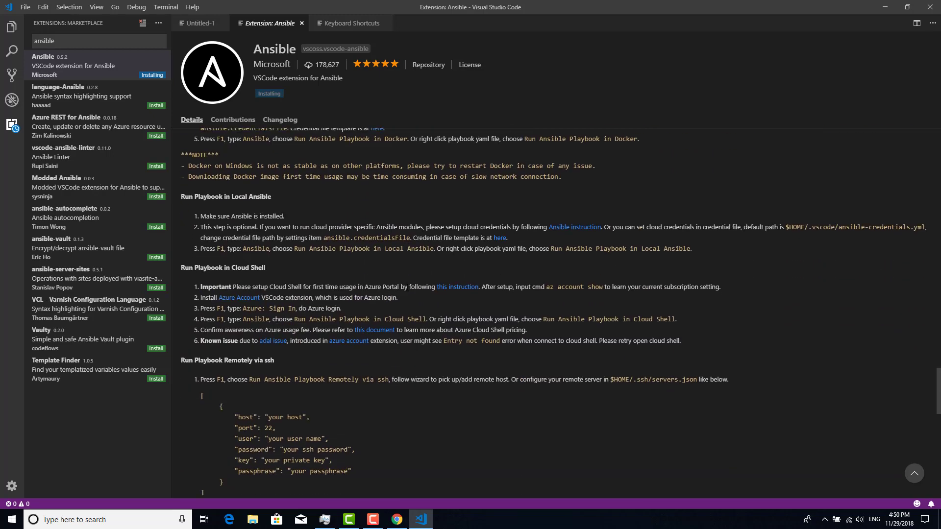
# Step: Select the README's 'Run Playbook Remotely via ssh' heading for reference
pyautogui.scroll(-3)
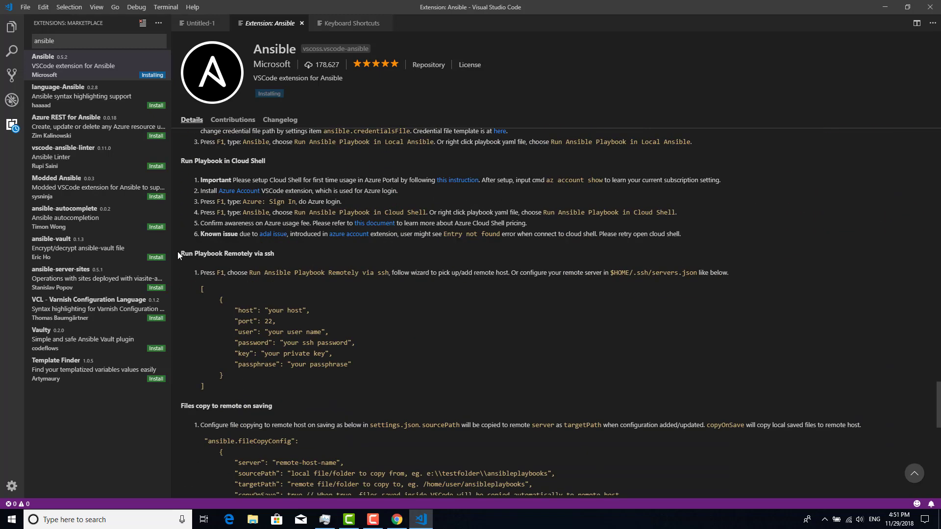
pyautogui.moveTo(180, 253); pyautogui.dragTo(236, 253)
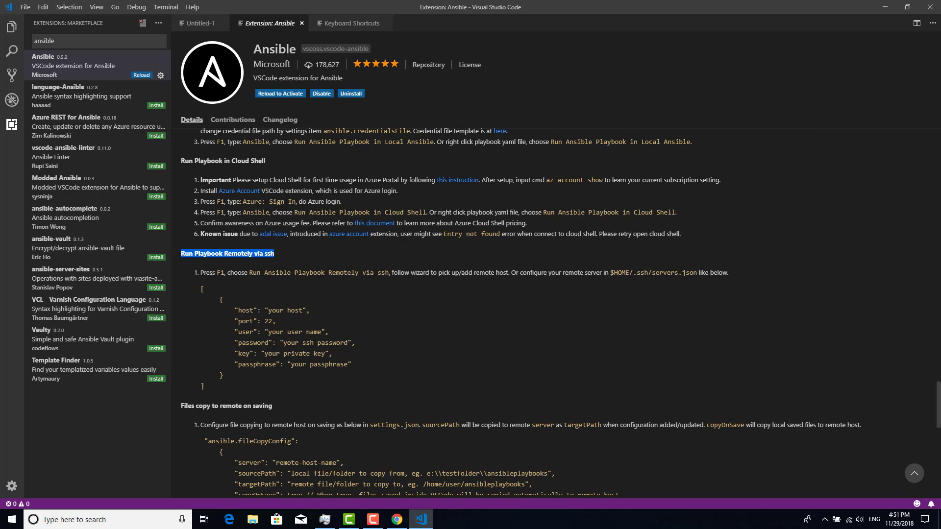
pyautogui.moveTo(280, 93)
pyautogui.write('-')
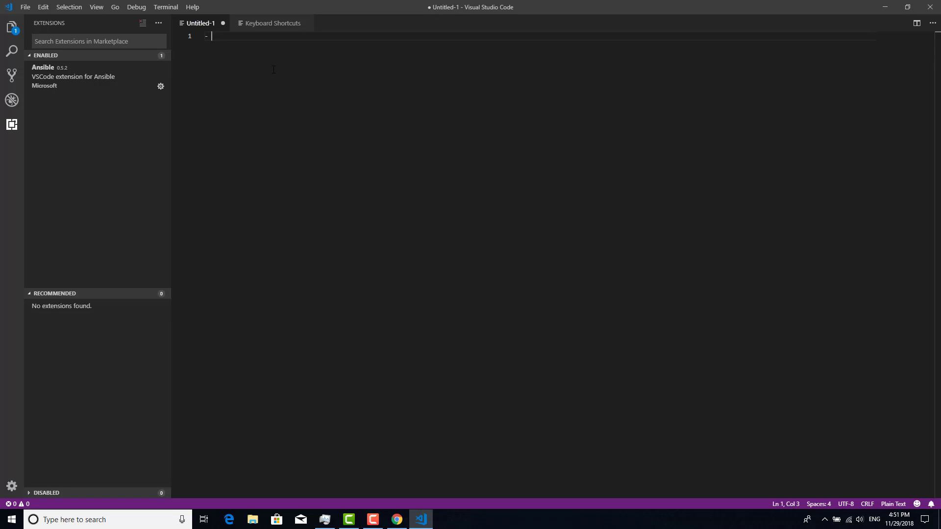
# Step: Clear the trial 'hosts' text from Untitled-1 and head to the File menu for preferences
pyautogui.write('hosts')
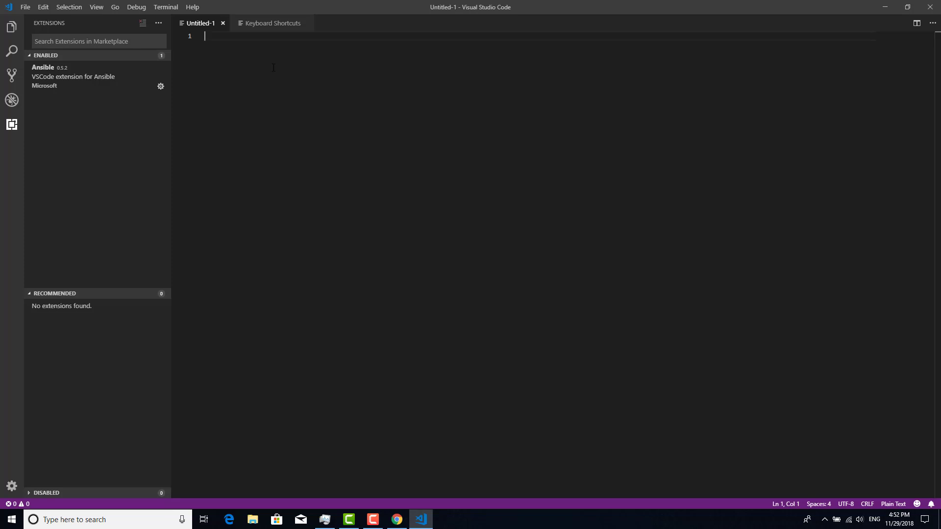
pyautogui.click(25, 7)
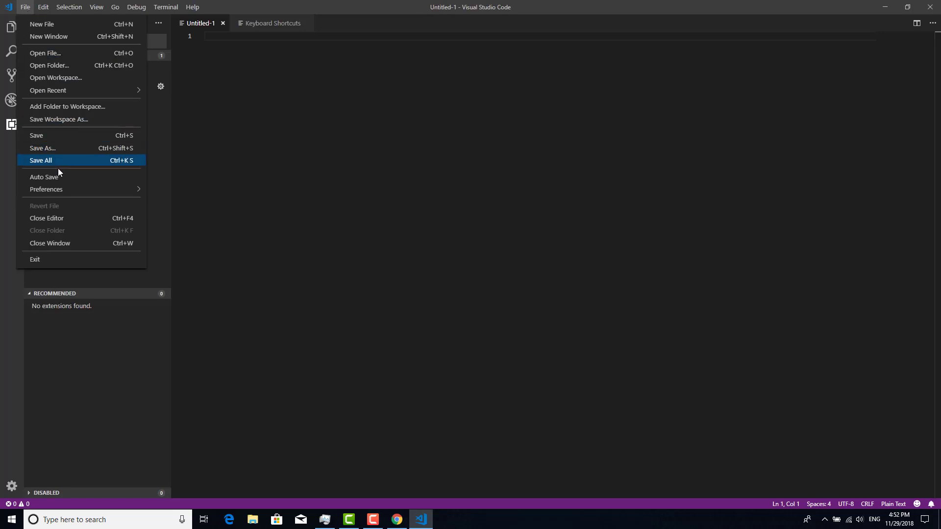
pyautogui.moveTo(46, 189)
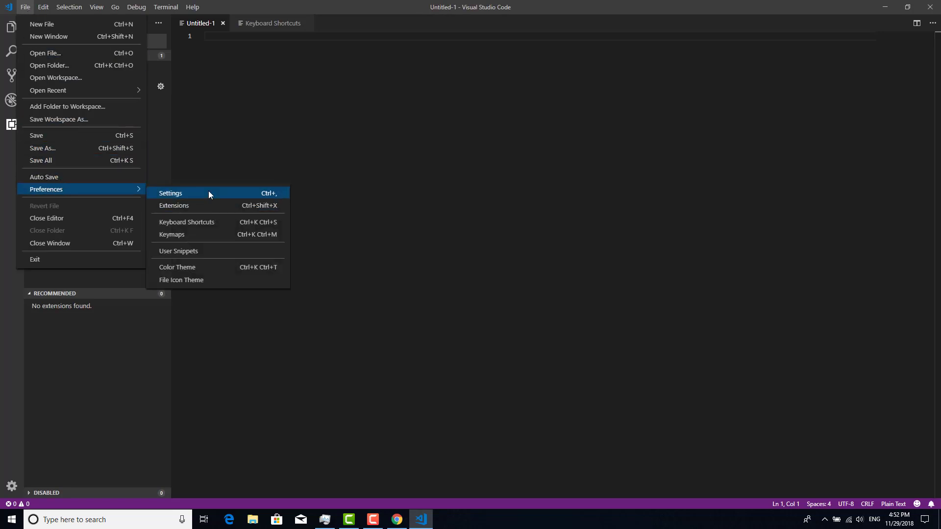
# Step: In Settings, find 'association' and add the yml-to-ansible association and -vvvv option to settings.json
pyautogui.click(171, 194)
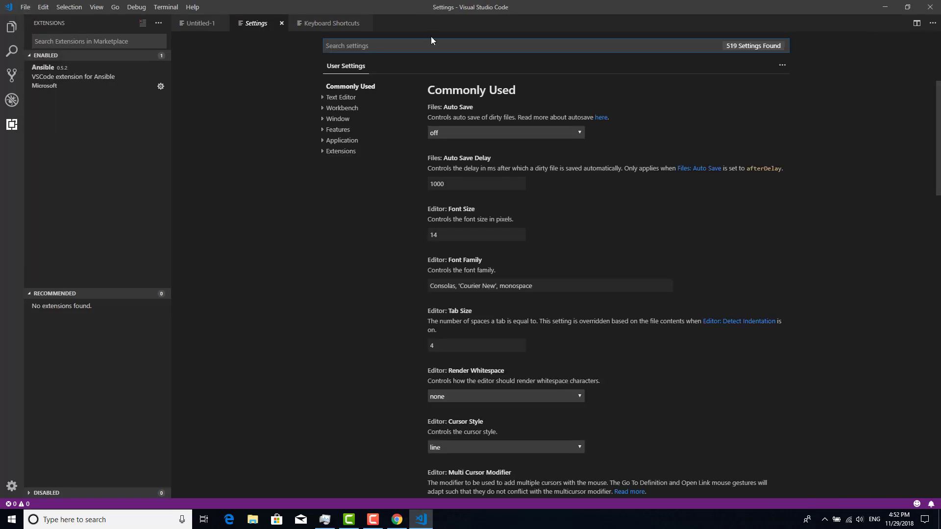
pyautogui.write('a')
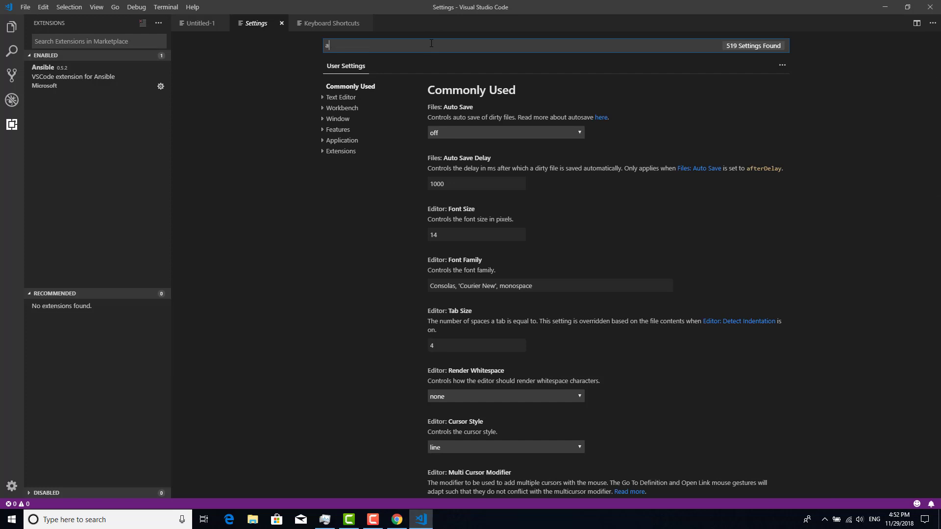
pyautogui.write('association')
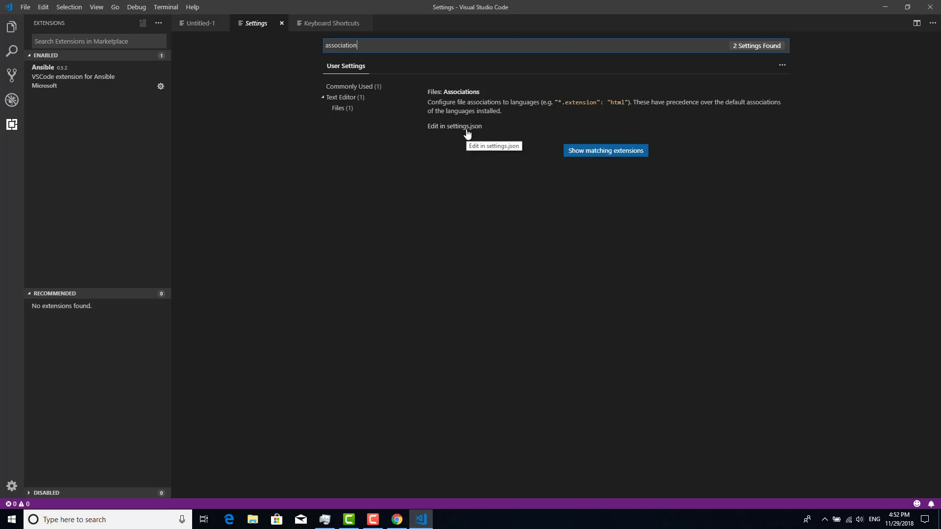
pyautogui.click(454, 126)
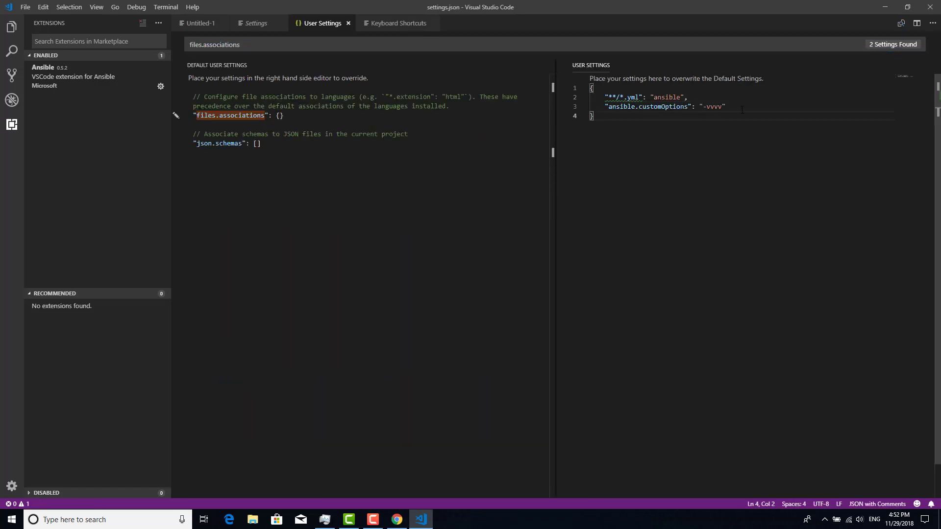
pyautogui.moveTo(607, 97); pyautogui.dragTo(726, 106)
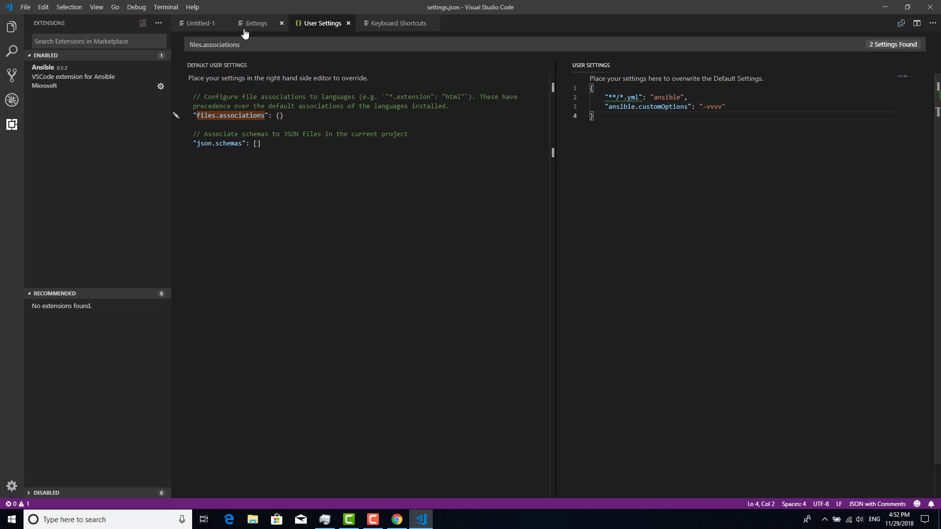
pyautogui.click(200, 22)
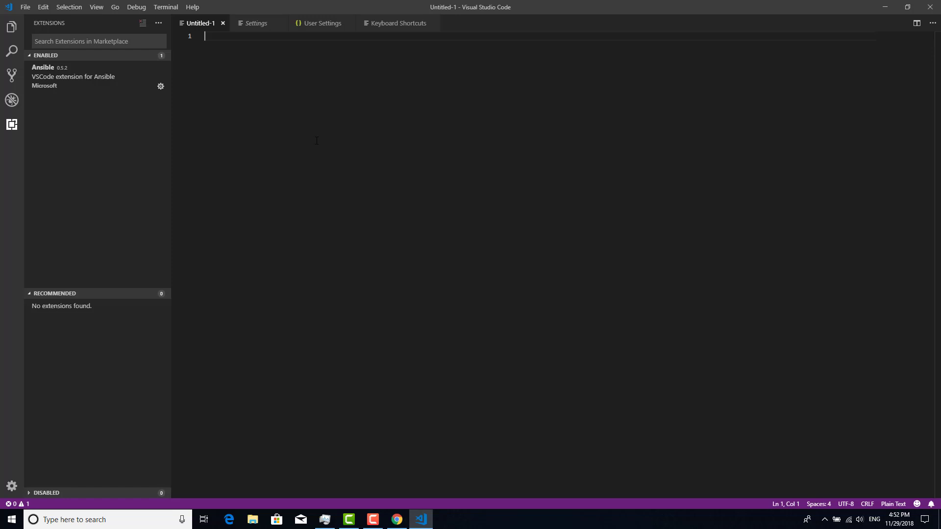
# Step: Save the untitled file as test.yaml in the BTBS folder, replacing the existing test.yaml
pyautogui.press('ctrl+s')
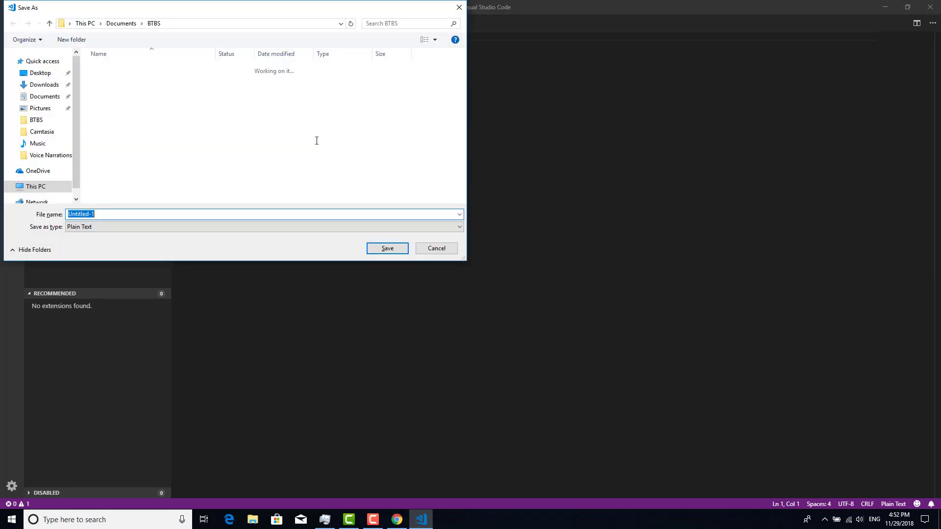
pyautogui.moveTo(132, 197)
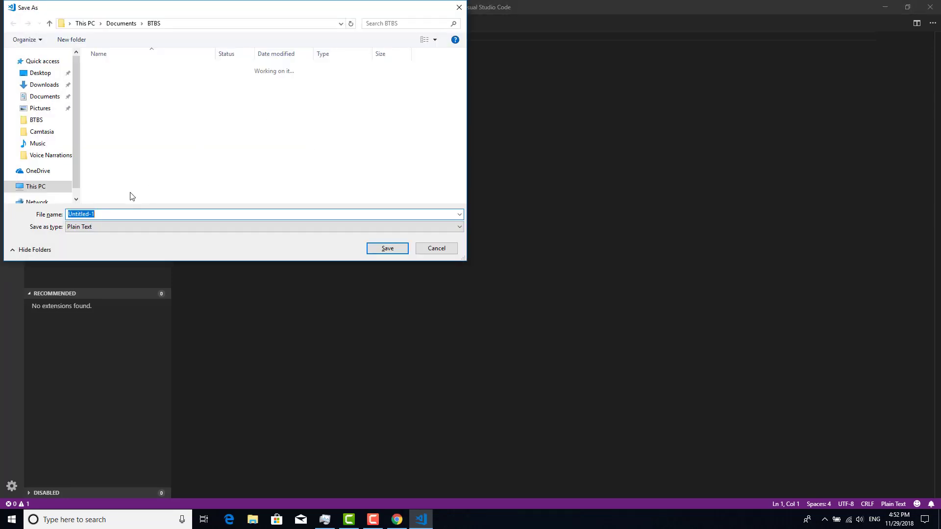
pyautogui.write('test.yaml')
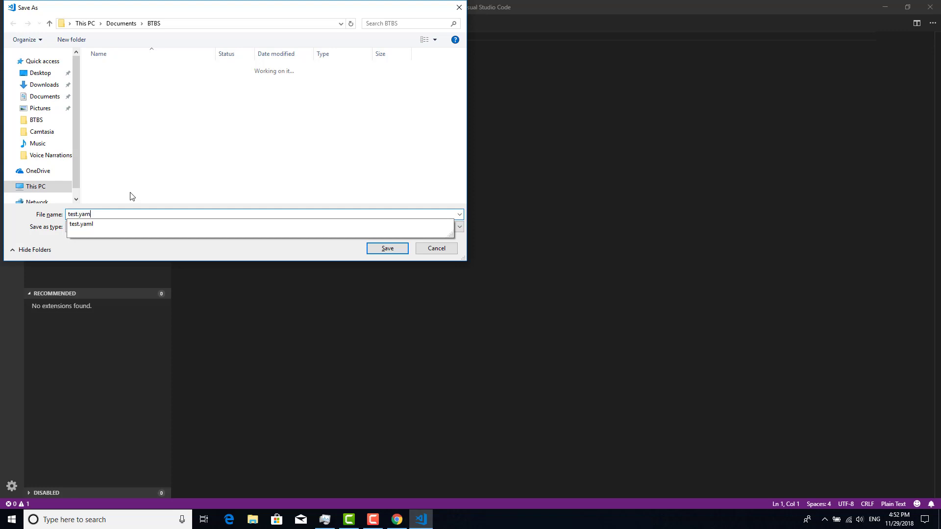
pyautogui.click(79, 227)
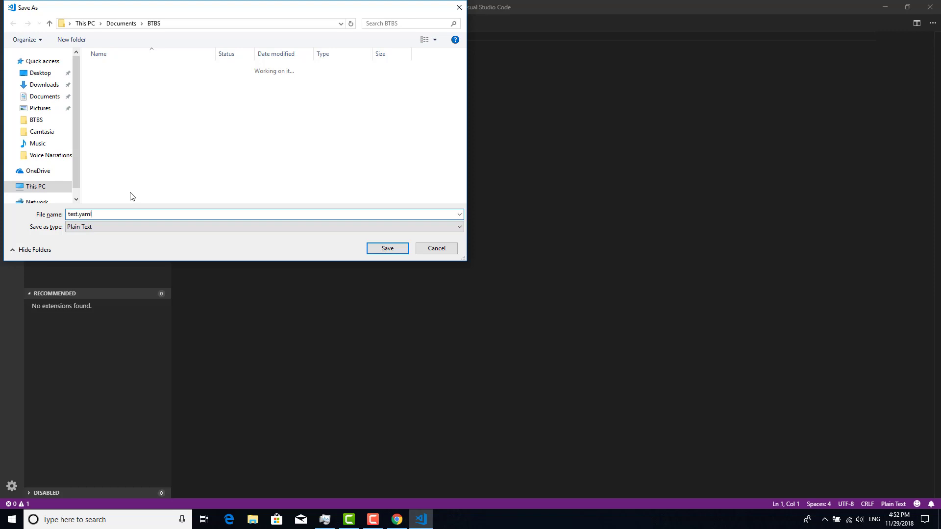
pyautogui.click(386, 248)
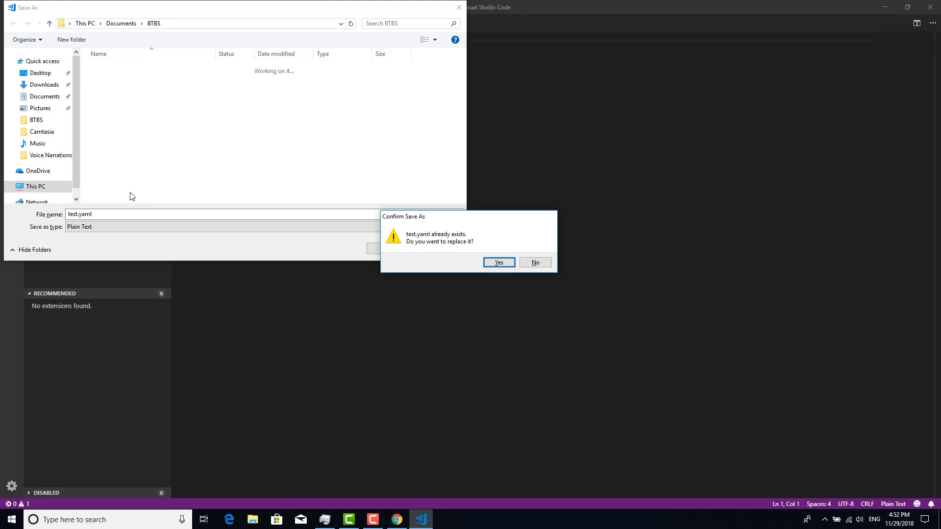
pyautogui.click(498, 262)
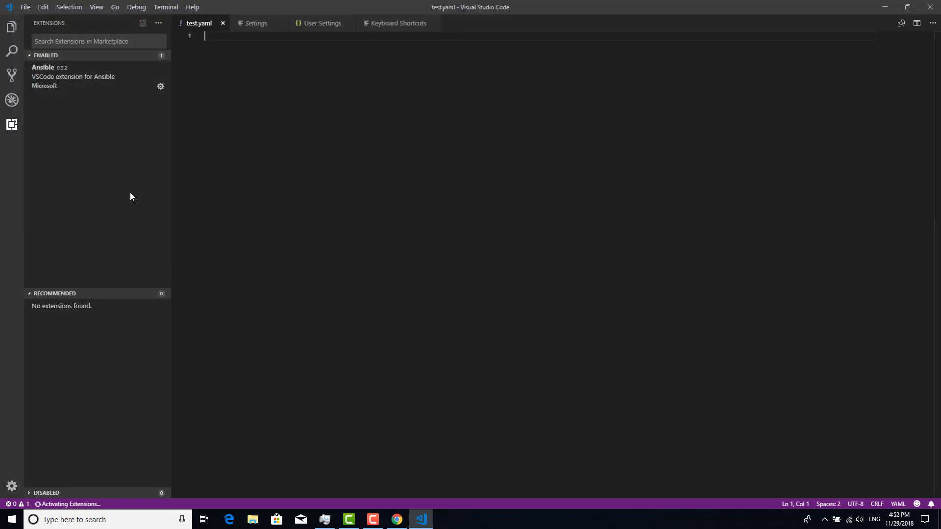
pyautogui.moveTo(199, 23)
pyautogui.write('- ho')
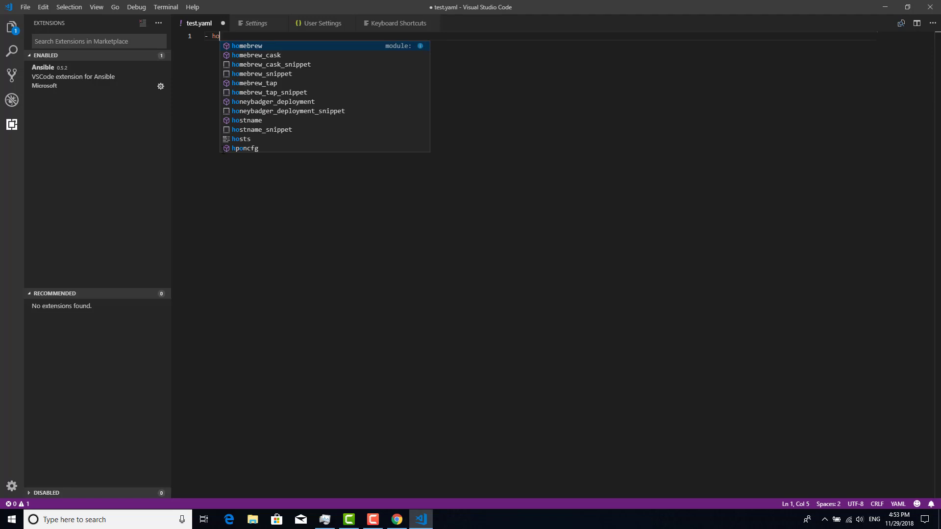
# Step: Write '- hosts: localhost', 'tasks:' and '- command: hostname' using autocomplete suggestions
pyautogui.write('st')
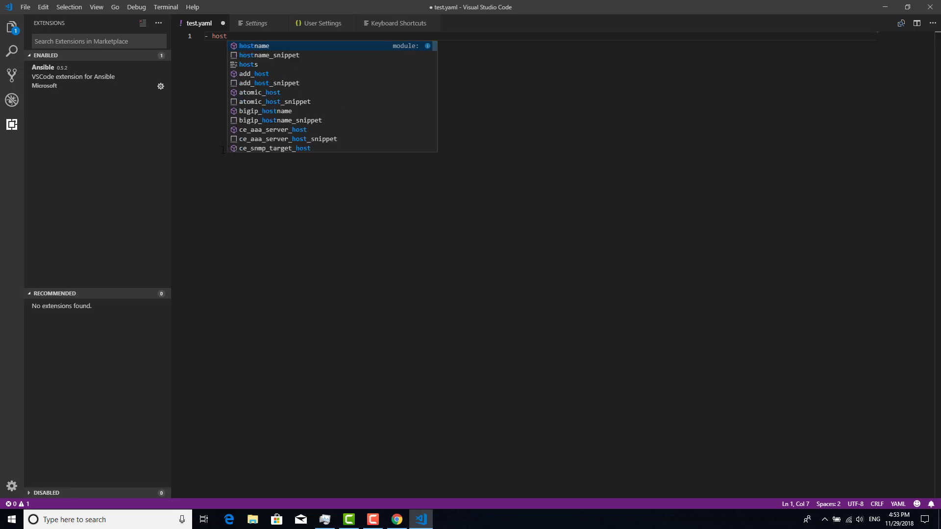
pyautogui.write('s: local')
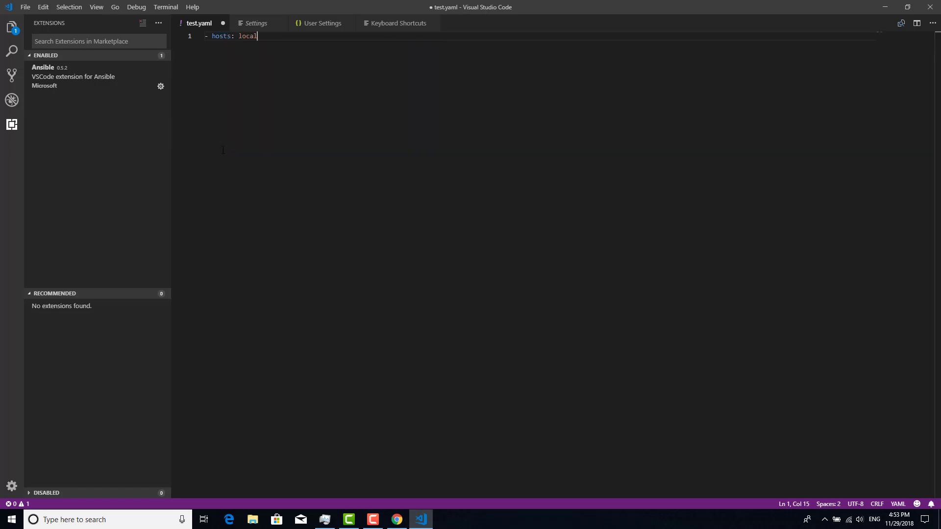
pyautogui.write('host')
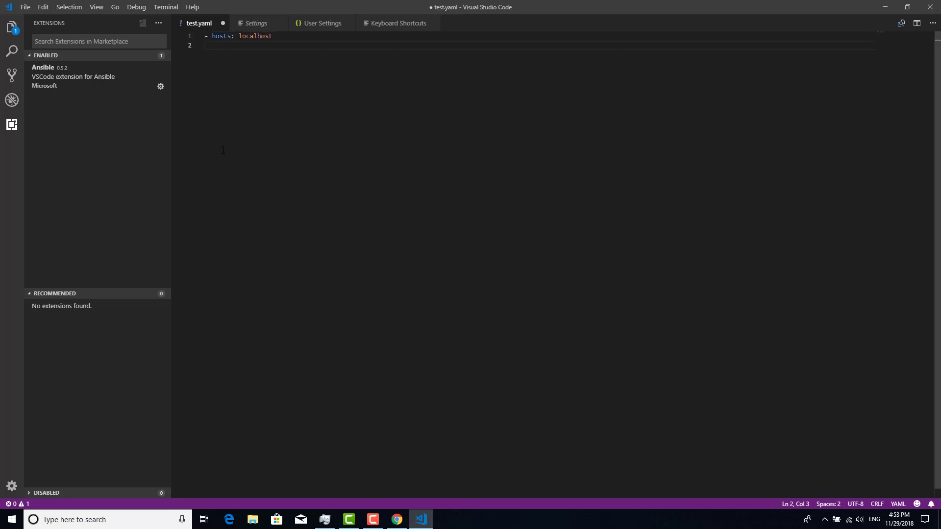
pyautogui.write('tas')
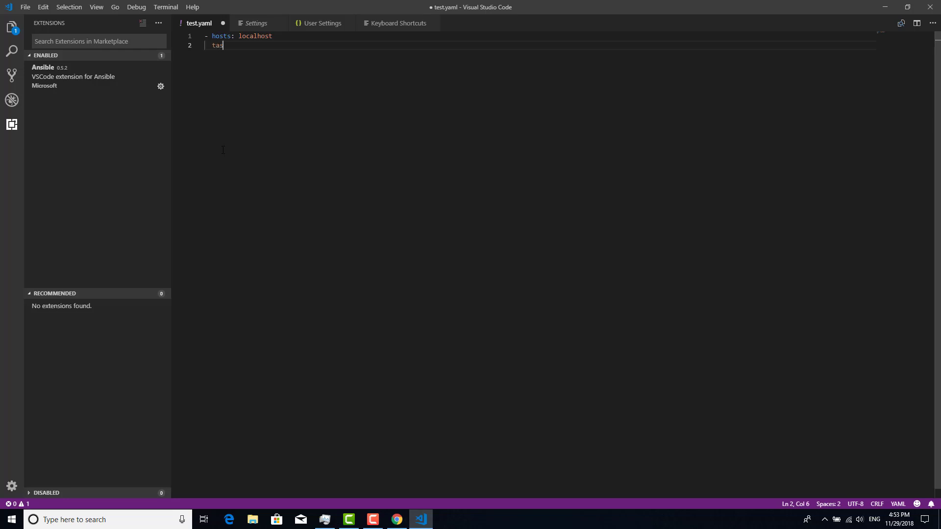
pyautogui.write('ks:')
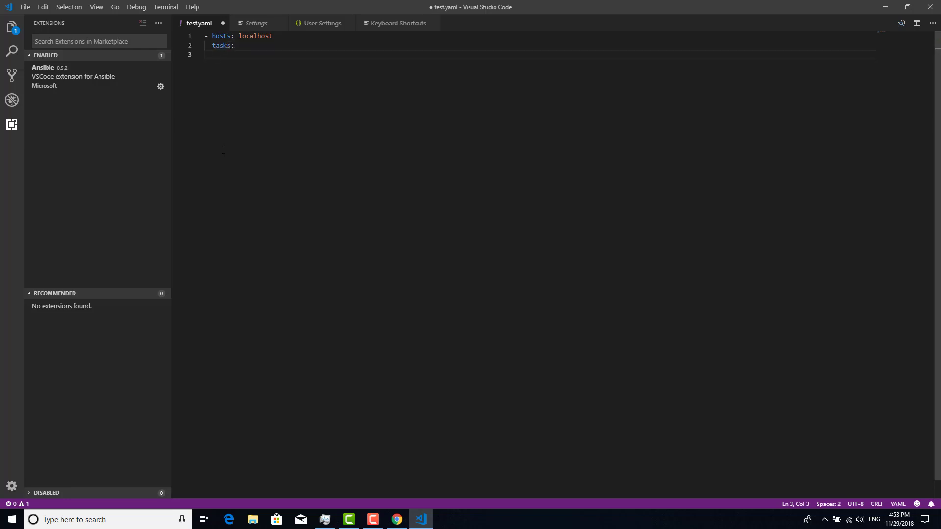
pyautogui.write('- c')
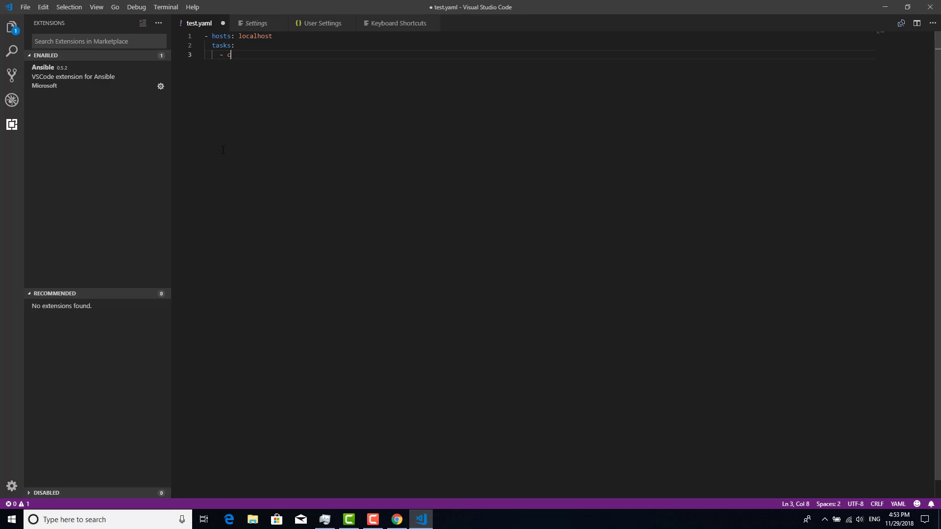
pyautogui.write('command: host')
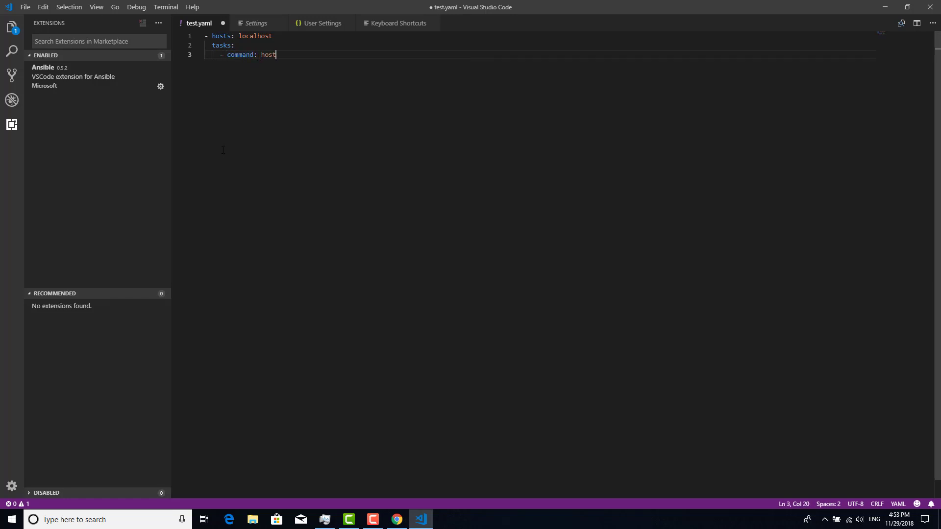
pyautogui.write('name')
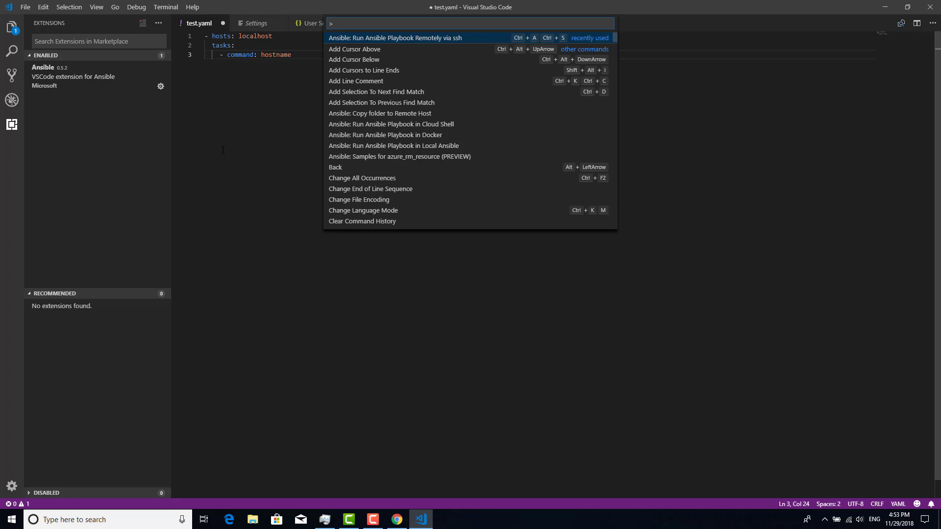
# Step: Run 'Ansible: Run Ansible Playbook Remotely via ssh' and enter the 192.168... host address
pyautogui.click(395, 38)
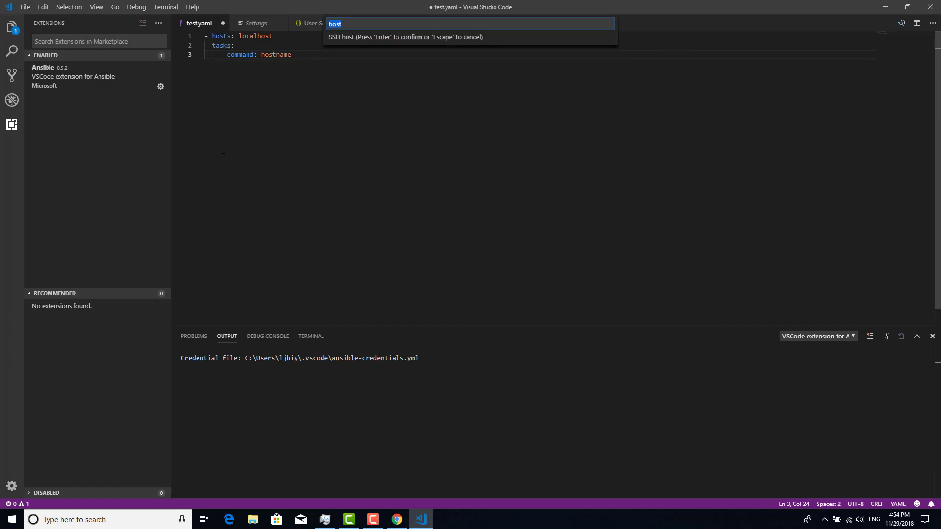
pyautogui.write('1')
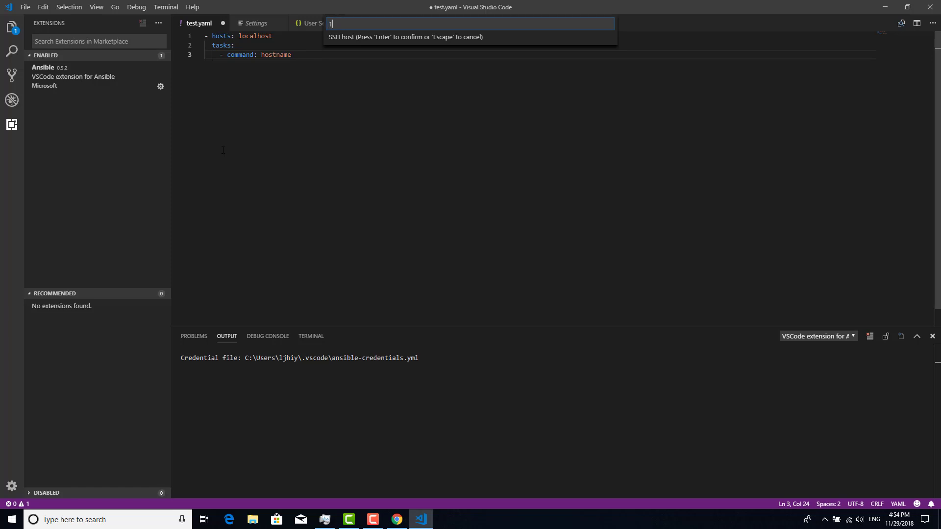
pyautogui.write('92.')
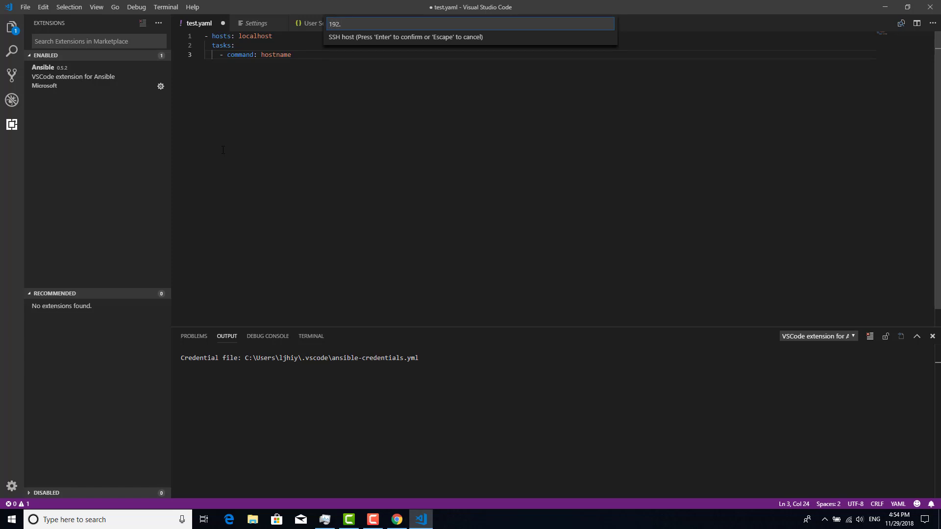
pyautogui.write('168.2.')
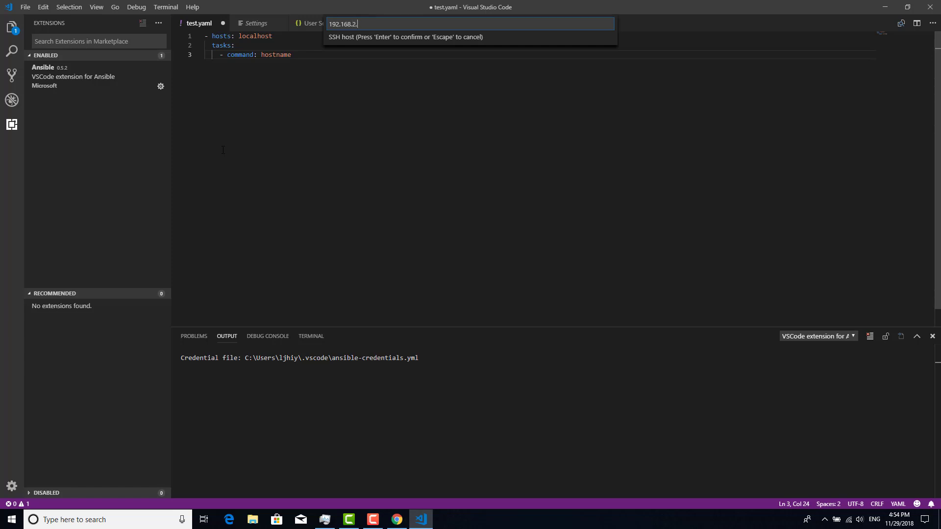
pyautogui.press('Enter')
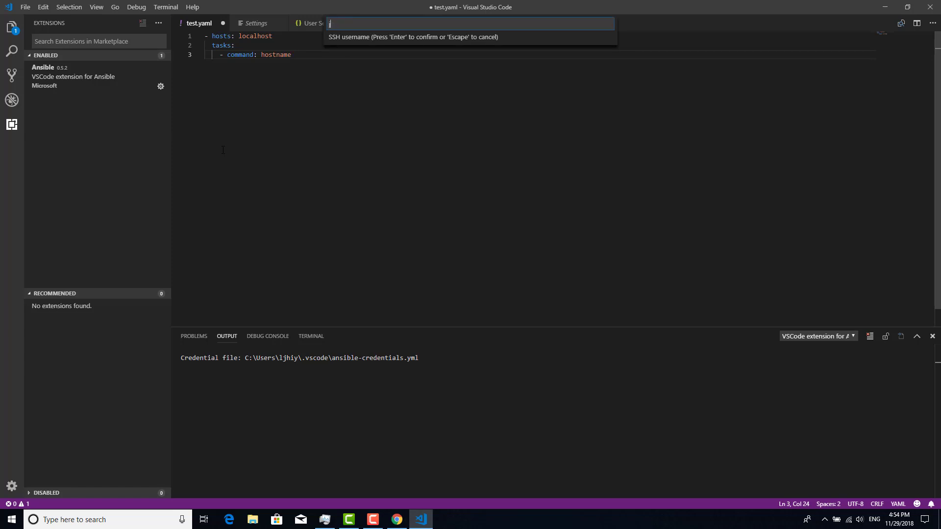
# Step: Confirm the SSH username and enter the password for the remote host
pyautogui.press('Enter')
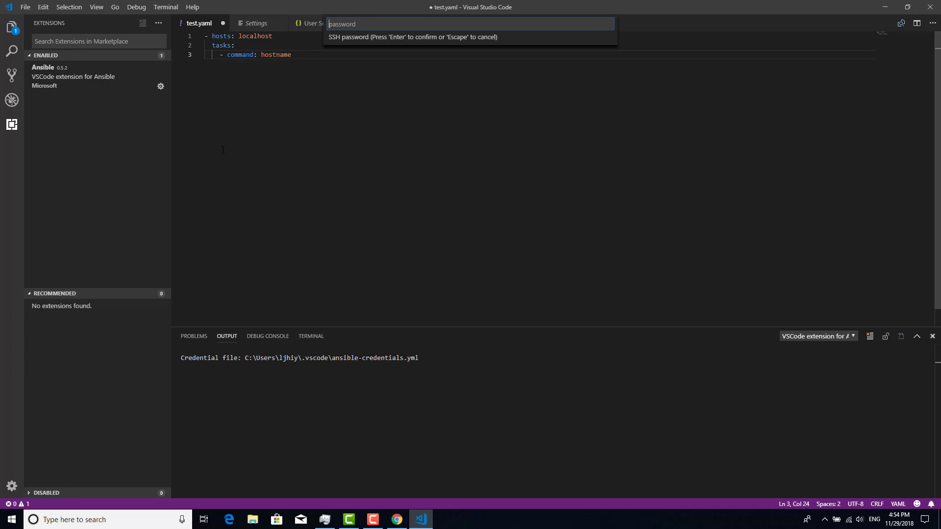
pyautogui.write('••••••••')
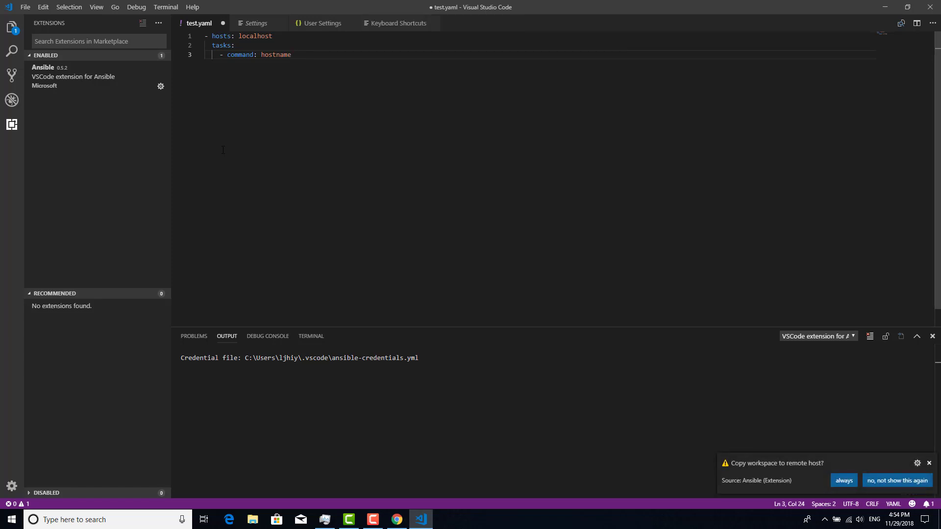
pyautogui.moveTo(743, 469)
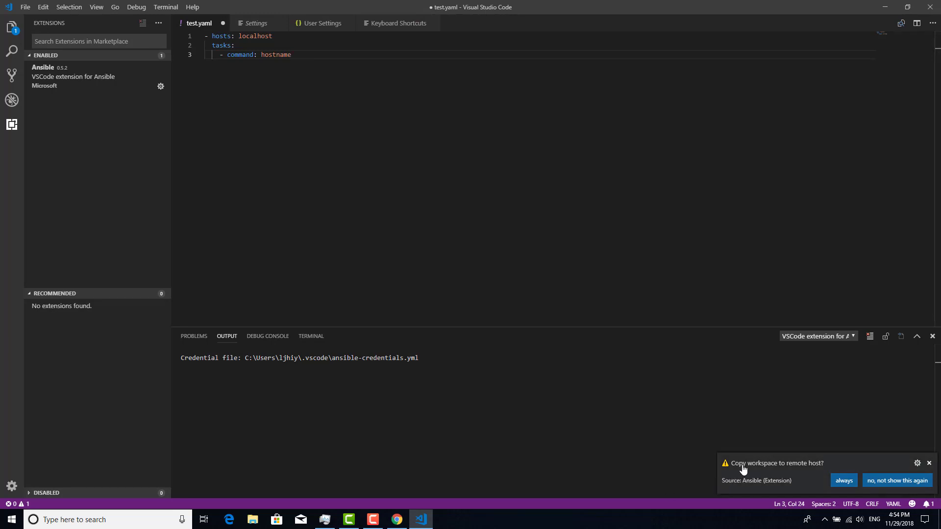
pyautogui.moveTo(814, 471)
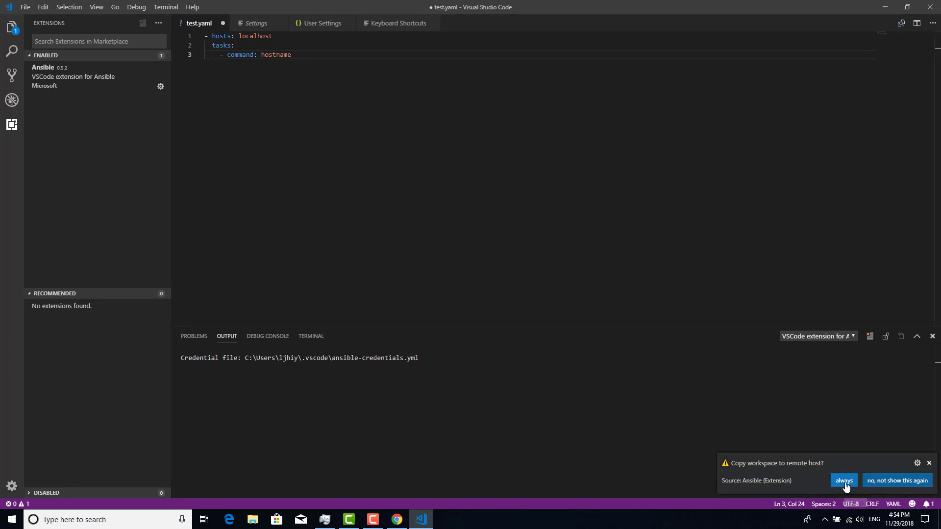
# Step: Choose 'always' in the 'Copy workspace to remote host?' notification
pyautogui.click(844, 480)
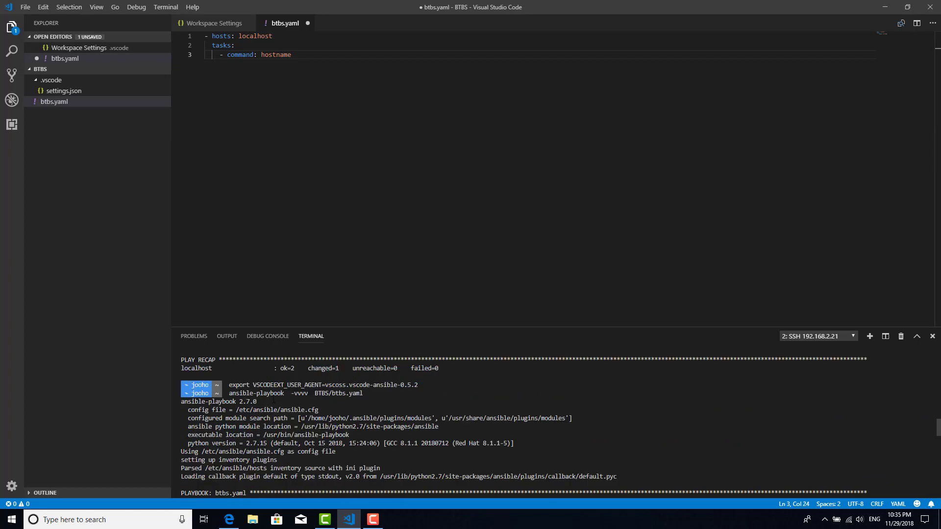
pyautogui.doubleClick(256, 393)
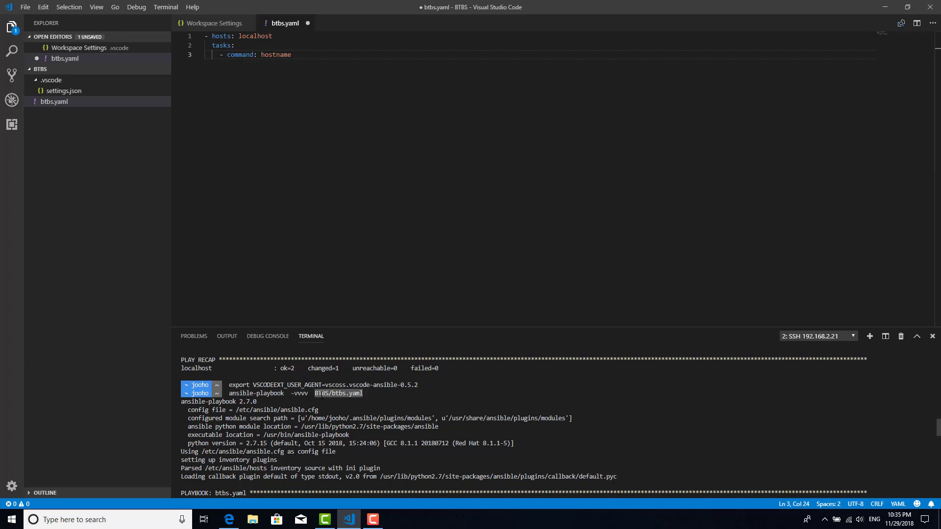
pyautogui.scroll(-3)
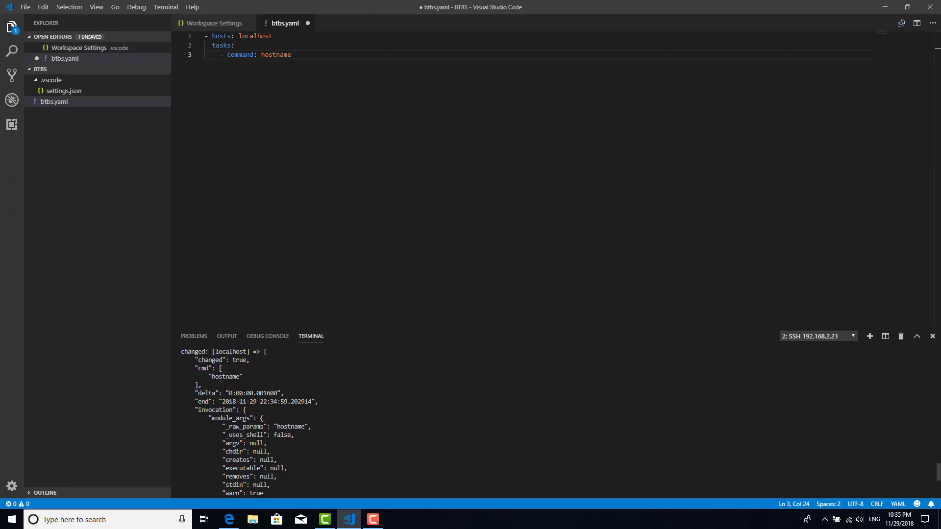
pyautogui.doubleClick(225, 377)
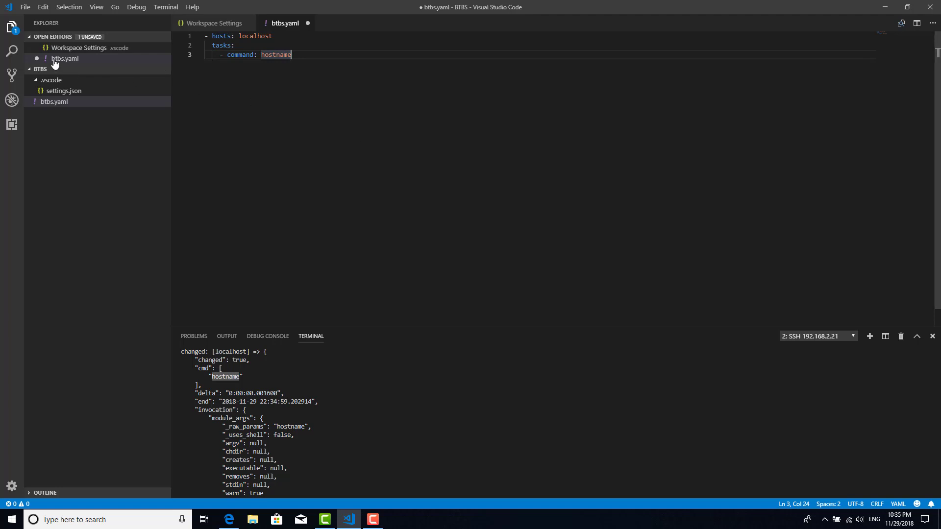
pyautogui.moveTo(78, 47)
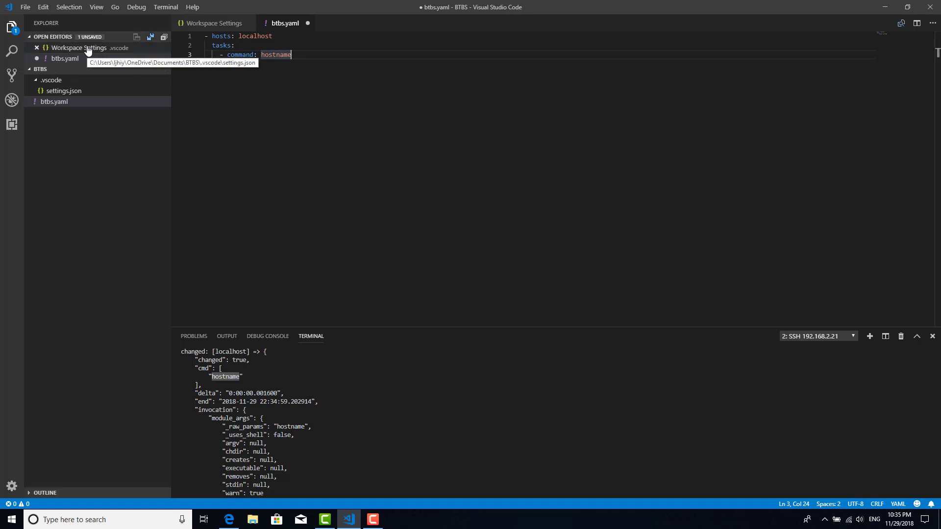
# Step: View ansible.fileCopyConfig in Workspace Settings, then switch to the Chrome window
pyautogui.click(79, 47)
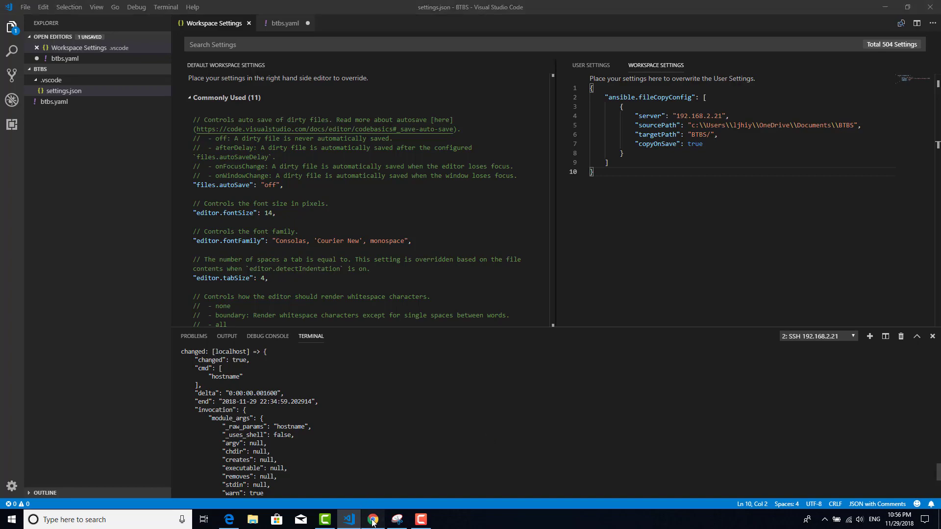
pyautogui.click(373, 519)
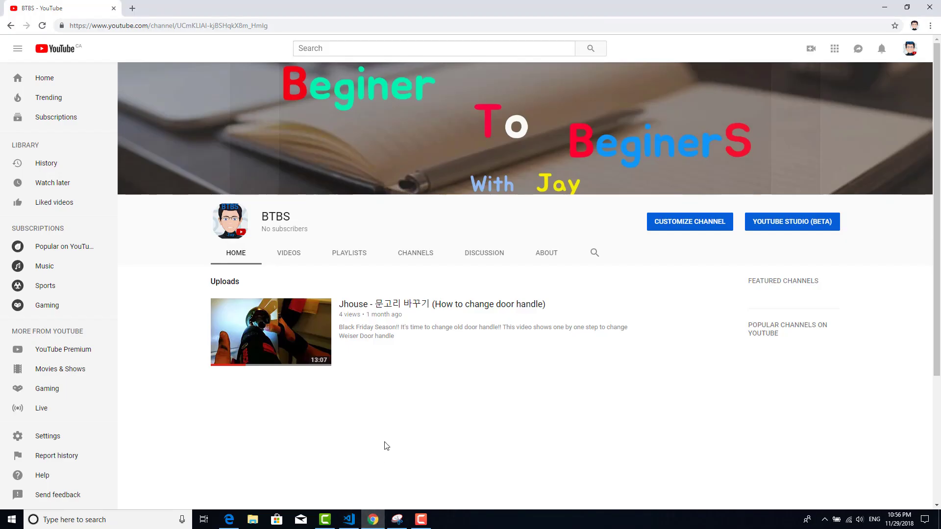